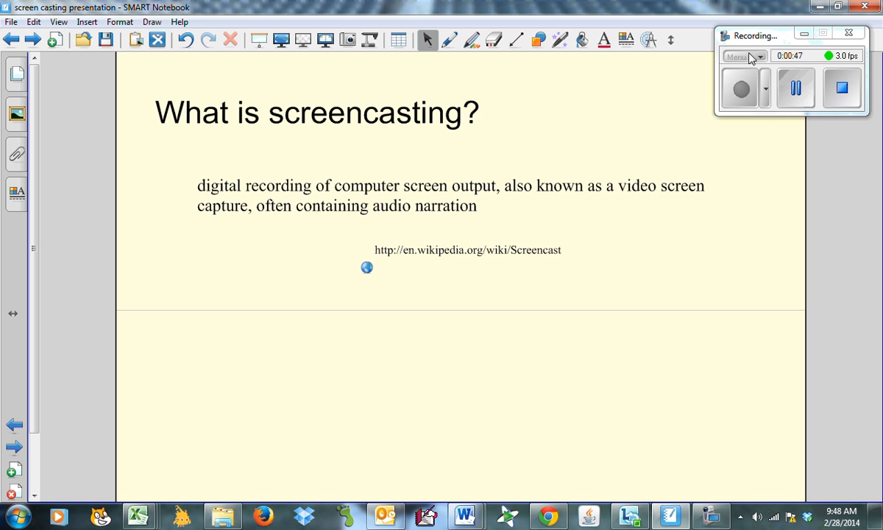
{"action": "mouse_move", "coordinate": [613, 134]}
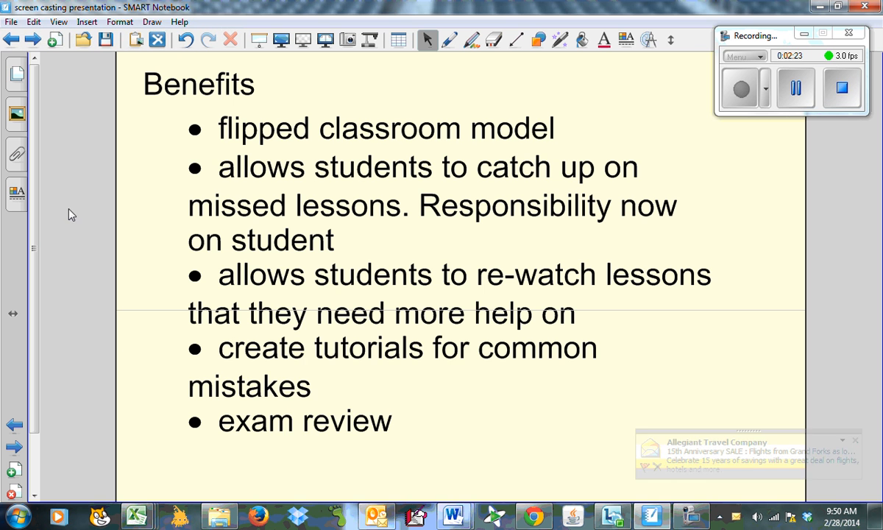
Finish the Benefits slide and advance to the 'What do you need?' page.
{"action": "right_click", "coordinate": [376, 516]}
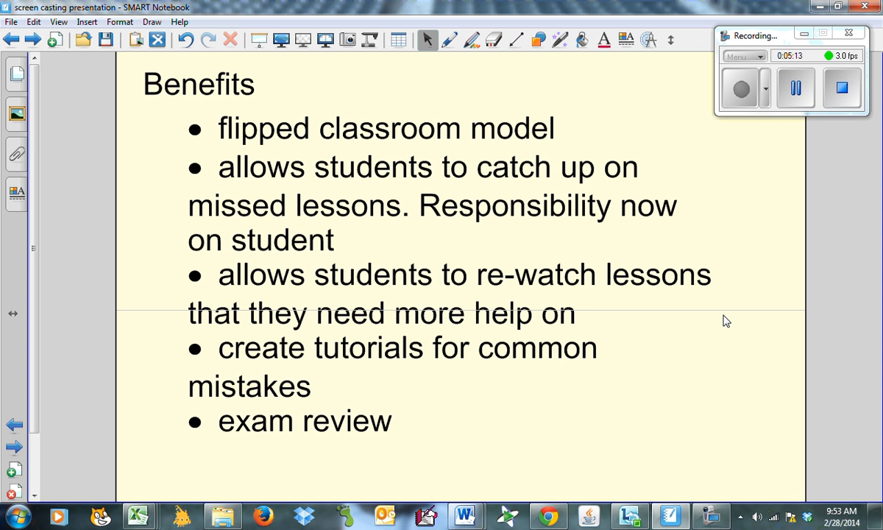
{"action": "mouse_move", "coordinate": [702, 344]}
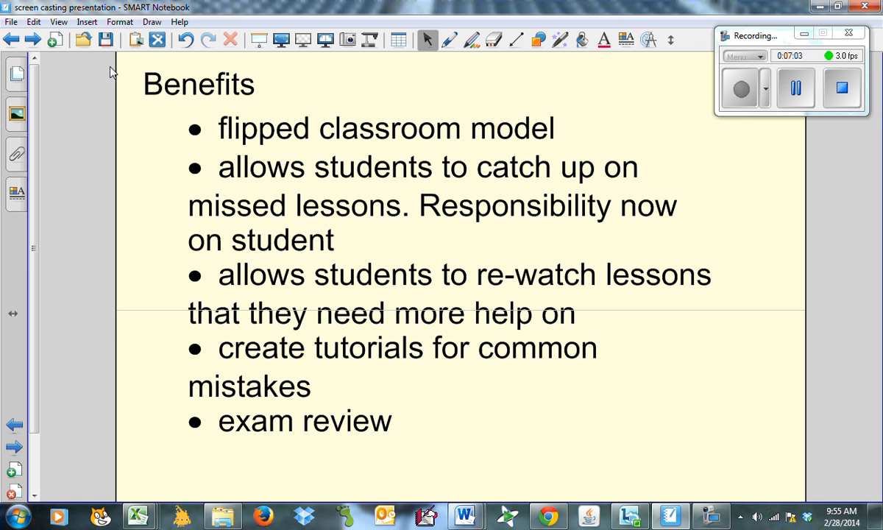
{"action": "left_click", "coordinate": [35, 38]}
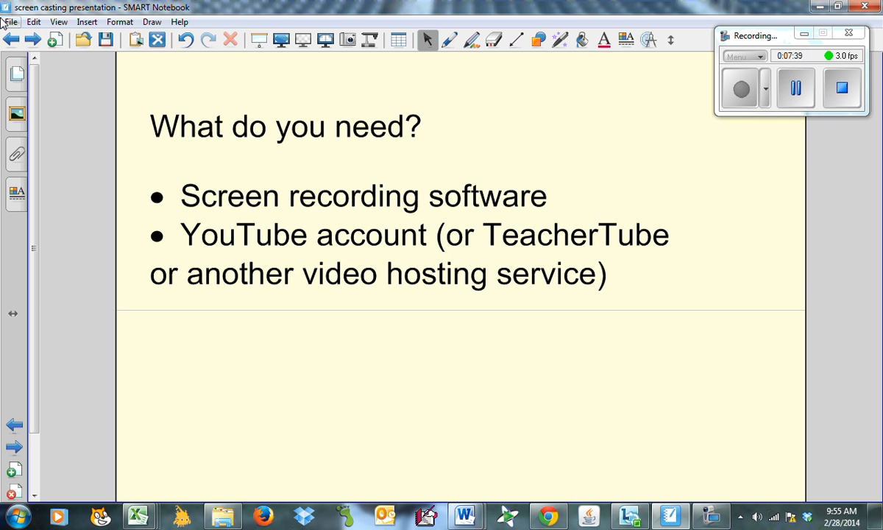
Advance to the Screen recording software page introducing Smart Recorder.
{"action": "left_click", "coordinate": [29, 39]}
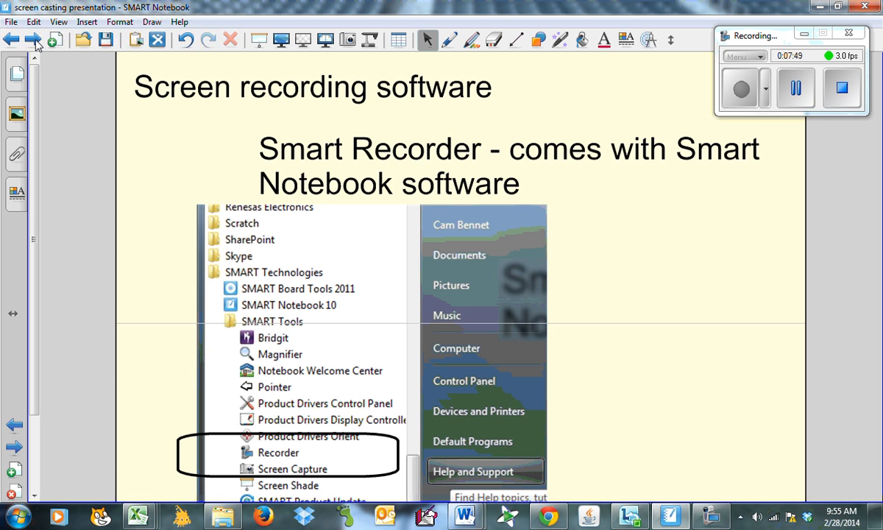
{"action": "mouse_move", "coordinate": [217, 452]}
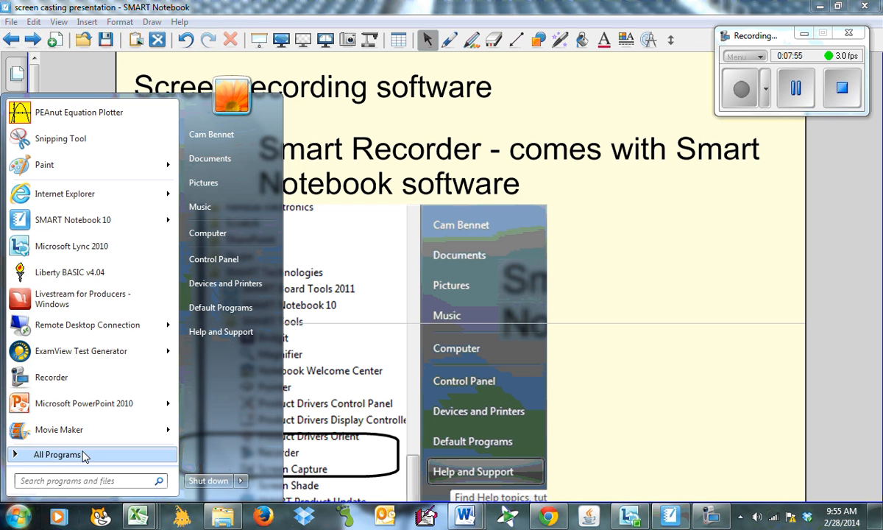
Scroll the Start menu programs and expand SMART Technologies to reveal Recorder.
{"action": "scroll", "scroll_direction": "down", "scroll_amount": 3}
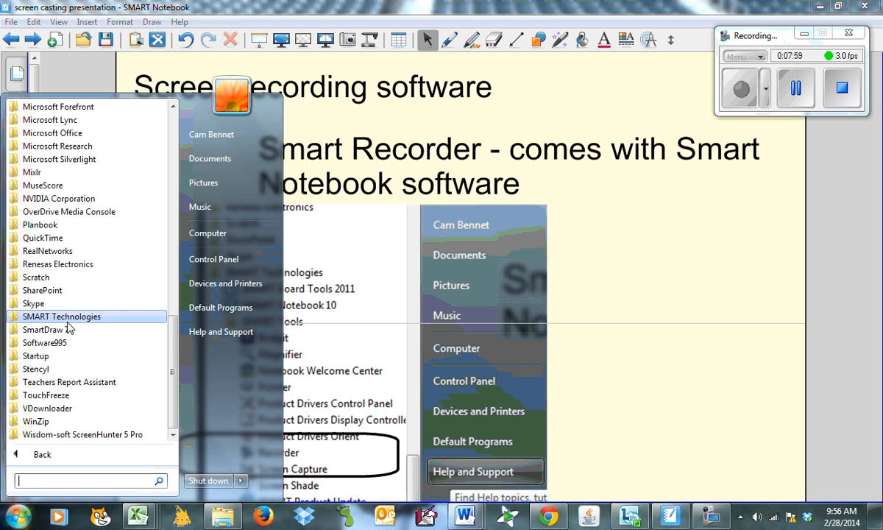
{"action": "left_click", "coordinate": [62, 317]}
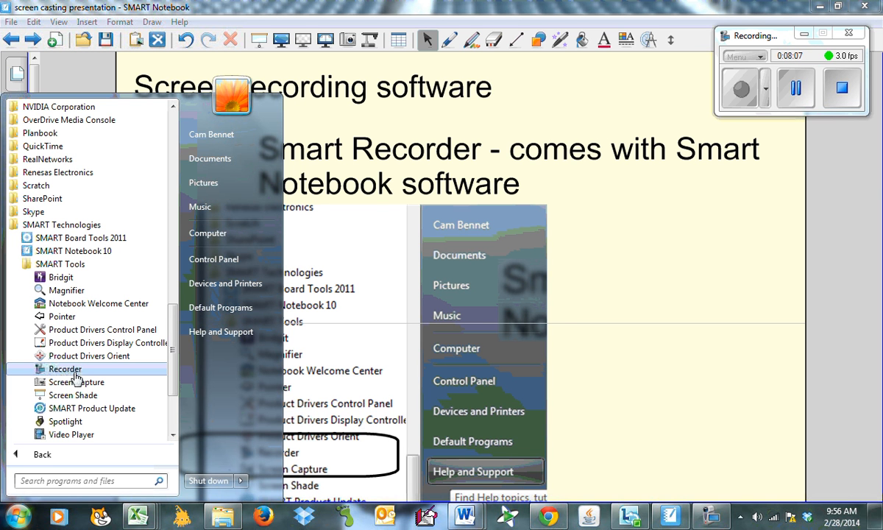
{"action": "mouse_move", "coordinate": [372, 308]}
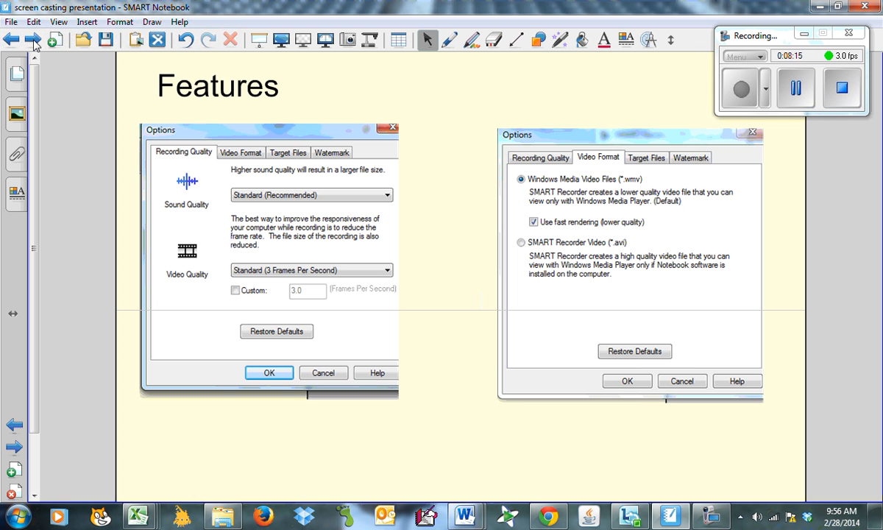
{"action": "mouse_move", "coordinate": [309, 286]}
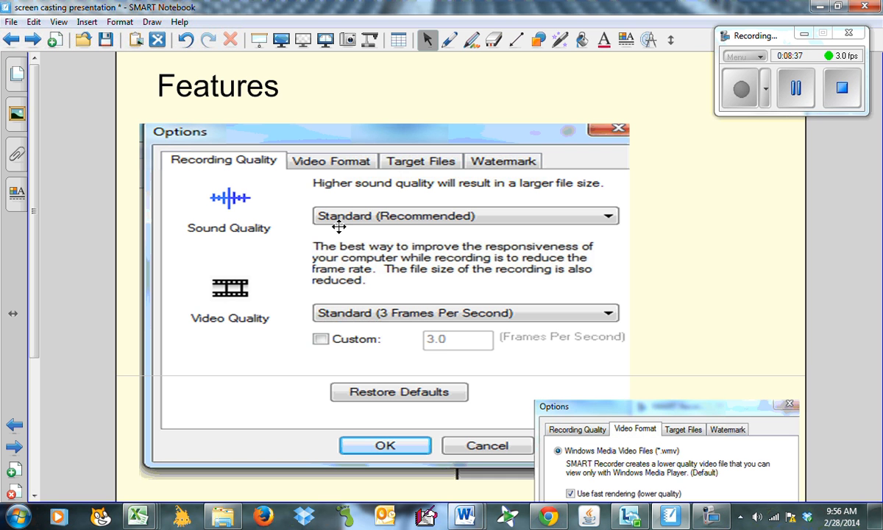
{"action": "mouse_move", "coordinate": [424, 323]}
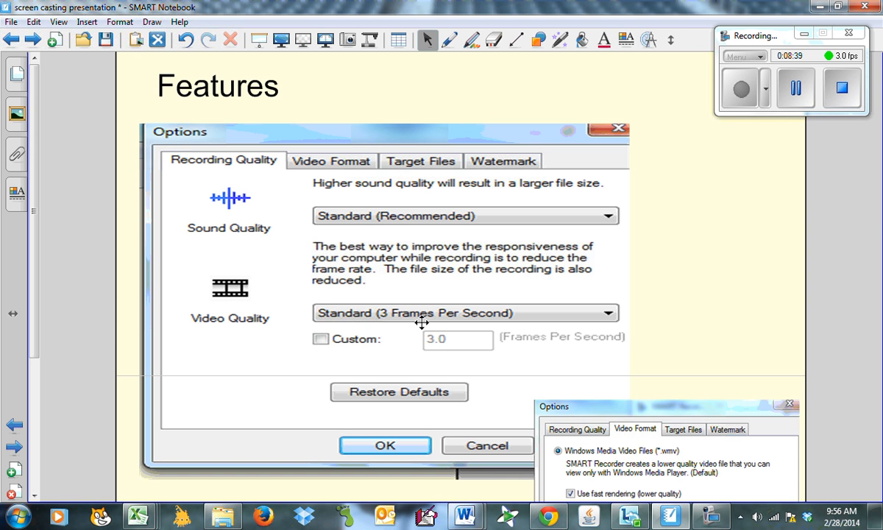
{"action": "mouse_move", "coordinate": [456, 318]}
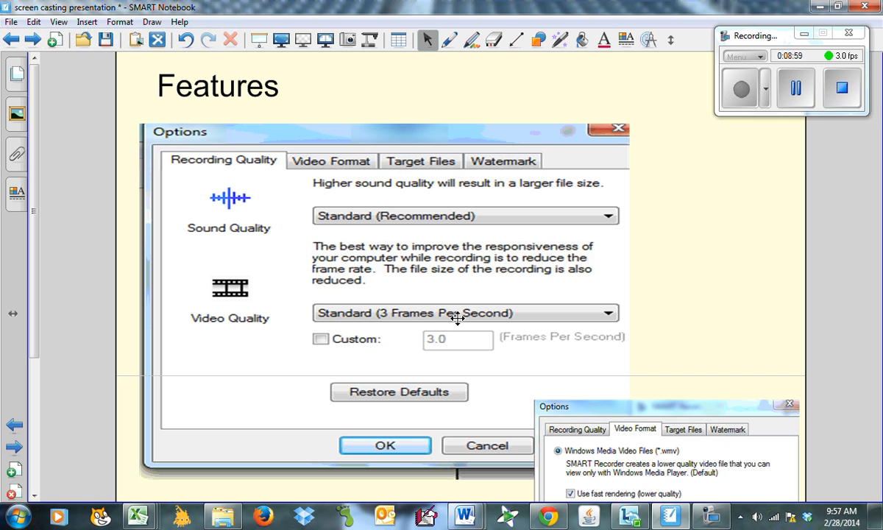
{"action": "mouse_move", "coordinate": [622, 407]}
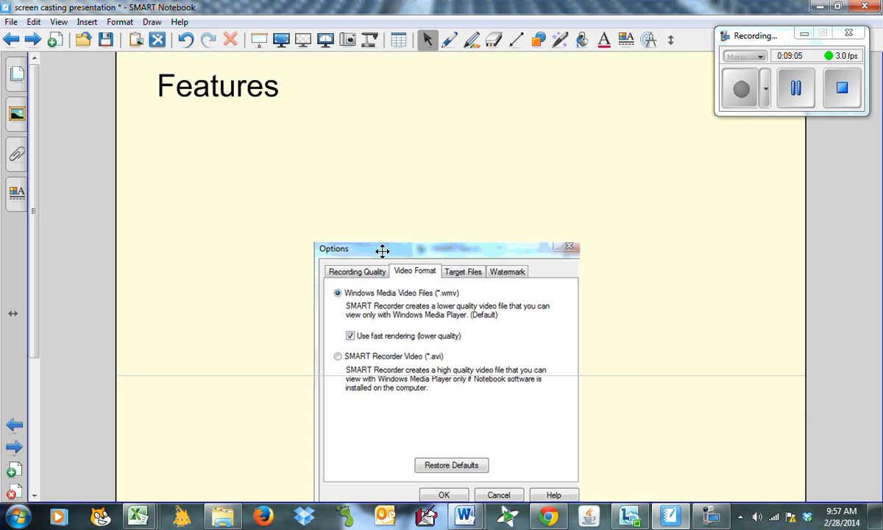
Drag the Video Format screenshot up toward the middle of the Features slide.
{"action": "left_click_drag", "start_coordinate": [382, 248], "coordinate": [262, 128]}
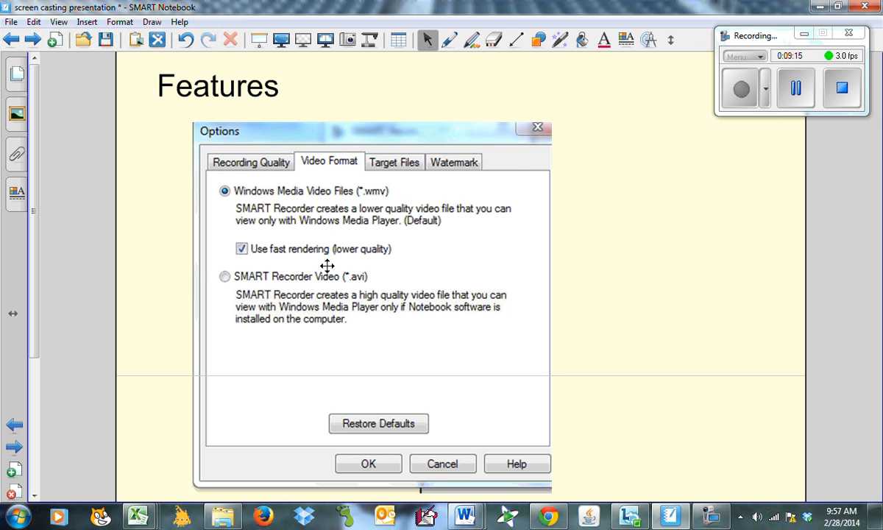
{"action": "mouse_move", "coordinate": [342, 261]}
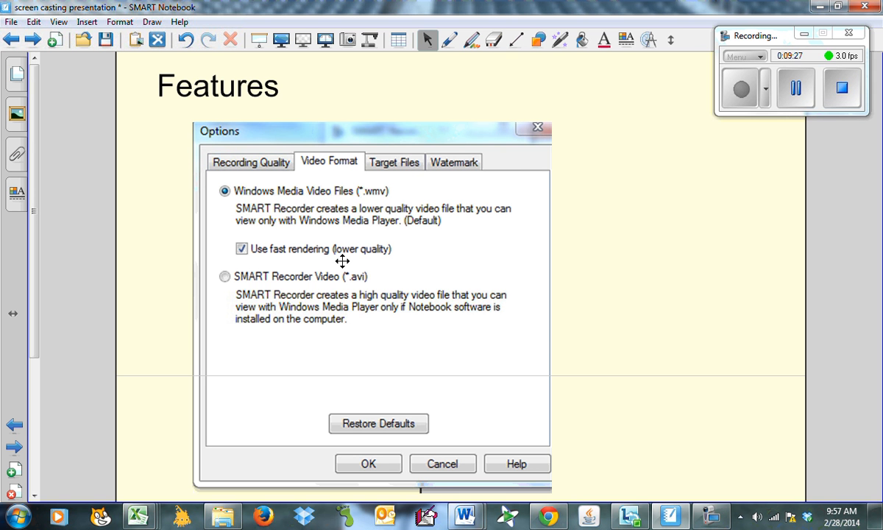
{"action": "mouse_move", "coordinate": [36, 39]}
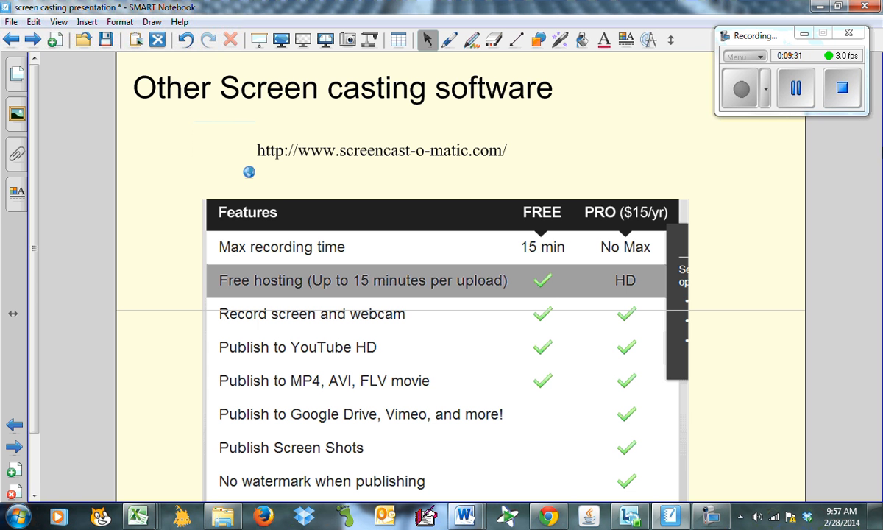
{"action": "mouse_move", "coordinate": [35, 254]}
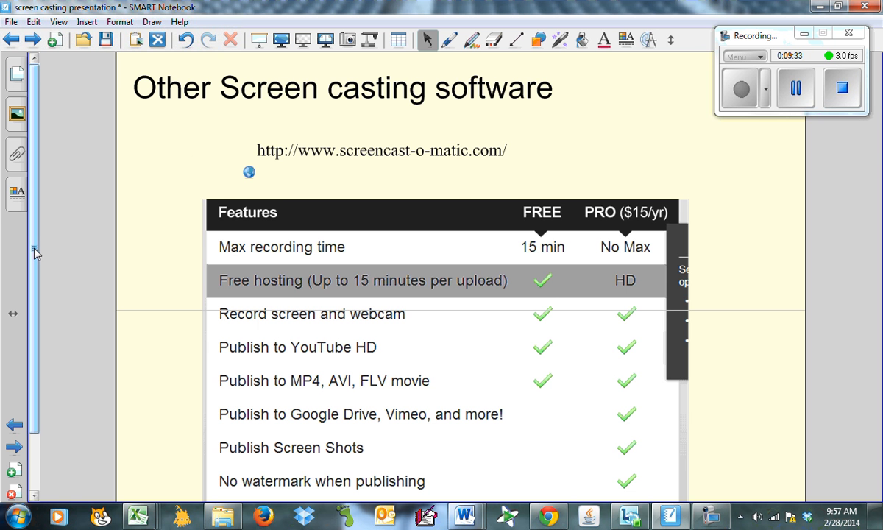
{"action": "scroll", "scroll_direction": "down", "scroll_amount": 3}
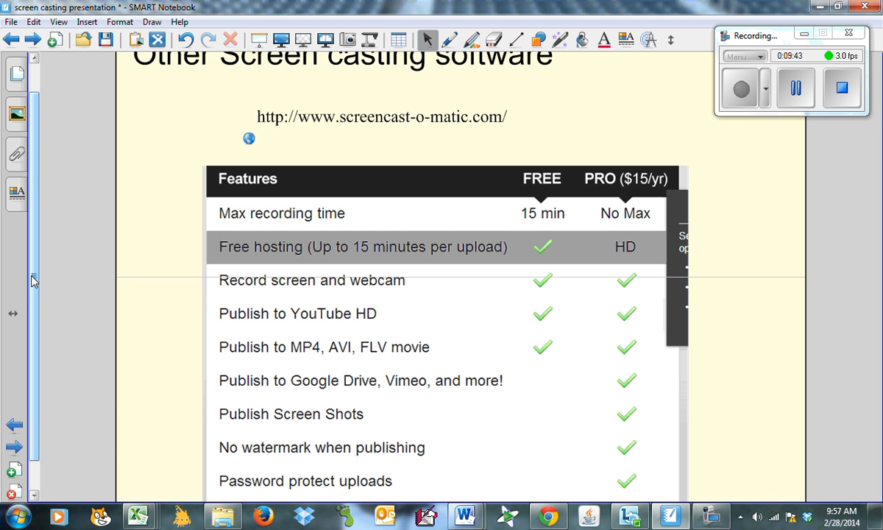
{"action": "scroll", "scroll_direction": "down", "scroll_amount": 3}
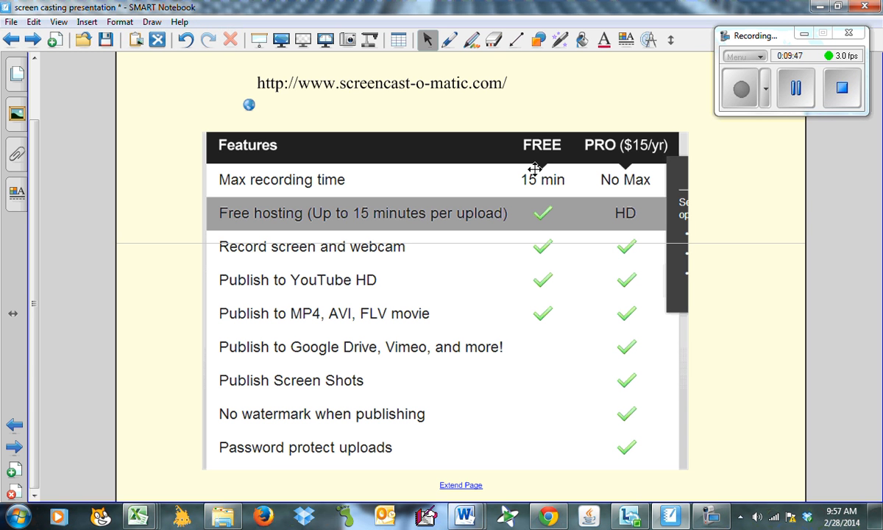
{"action": "mouse_move", "coordinate": [541, 218]}
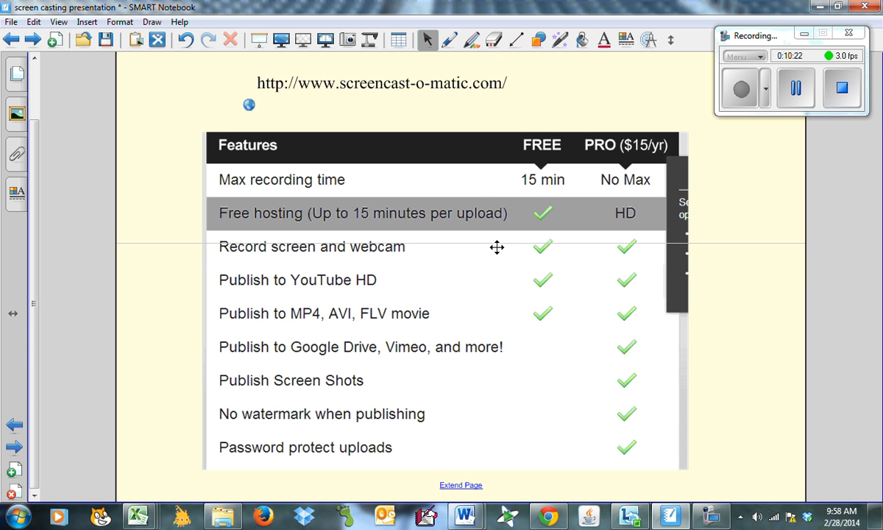
{"action": "mouse_move", "coordinate": [548, 233]}
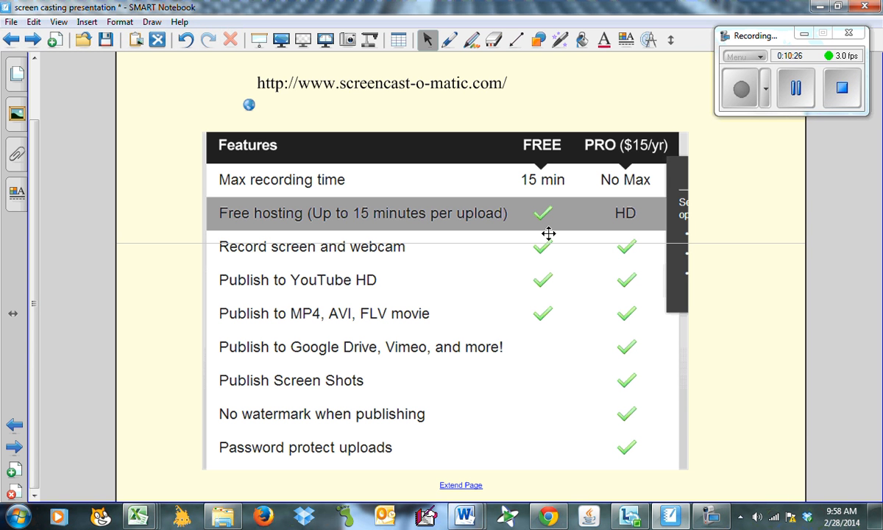
{"action": "mouse_move", "coordinate": [503, 61]}
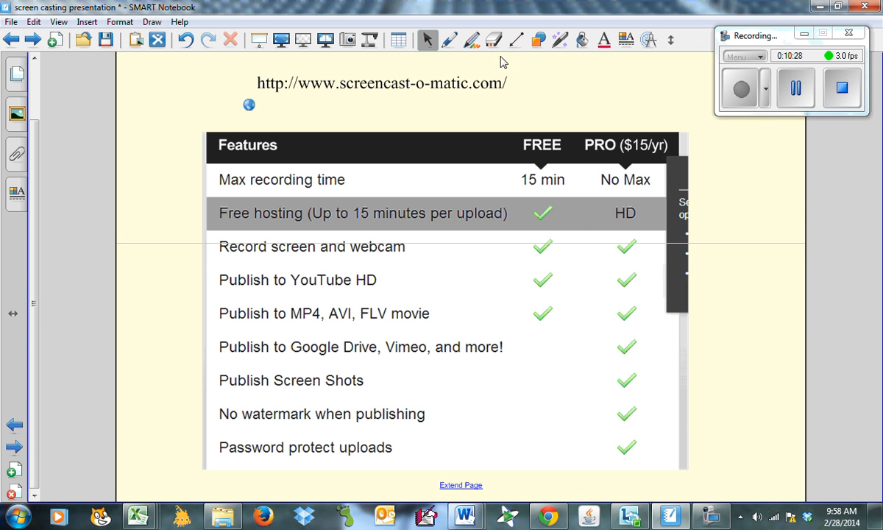
Scribble with the pen beside the features table, then advance to the Others slide.
{"action": "left_click", "coordinate": [451, 39]}
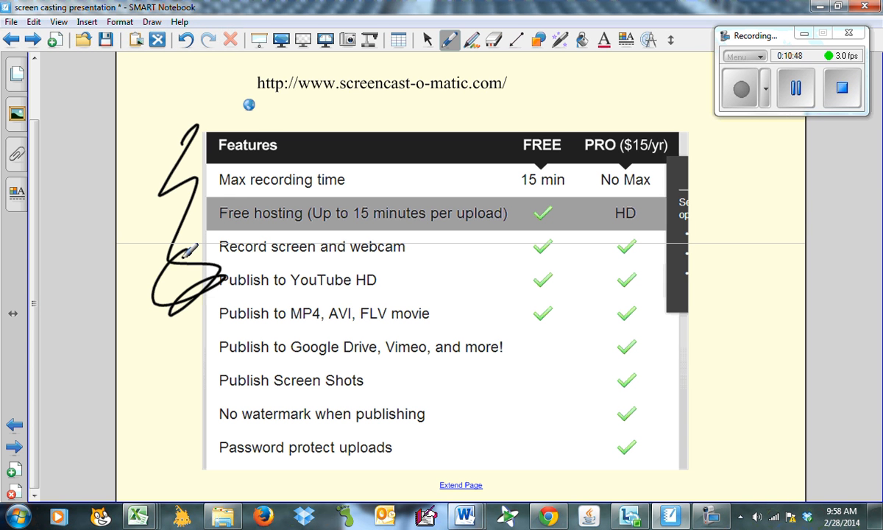
{"action": "mouse_move", "coordinate": [36, 40]}
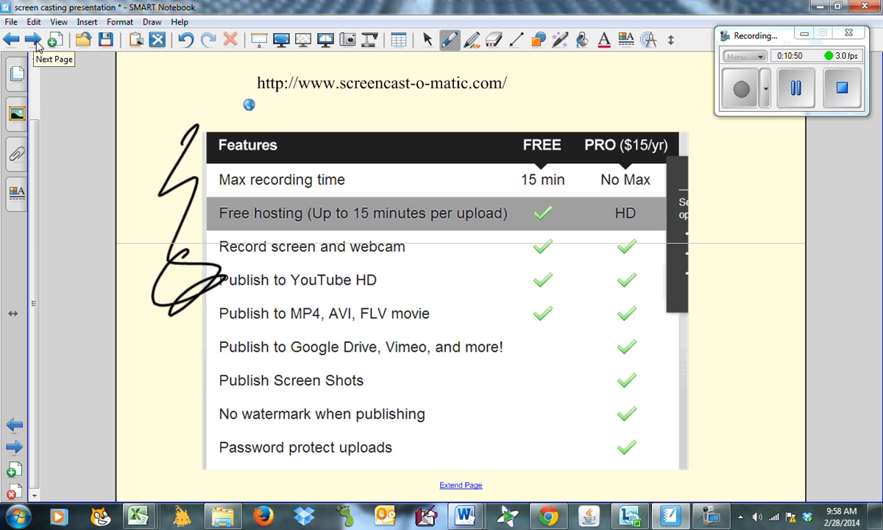
{"action": "left_click", "coordinate": [35, 40]}
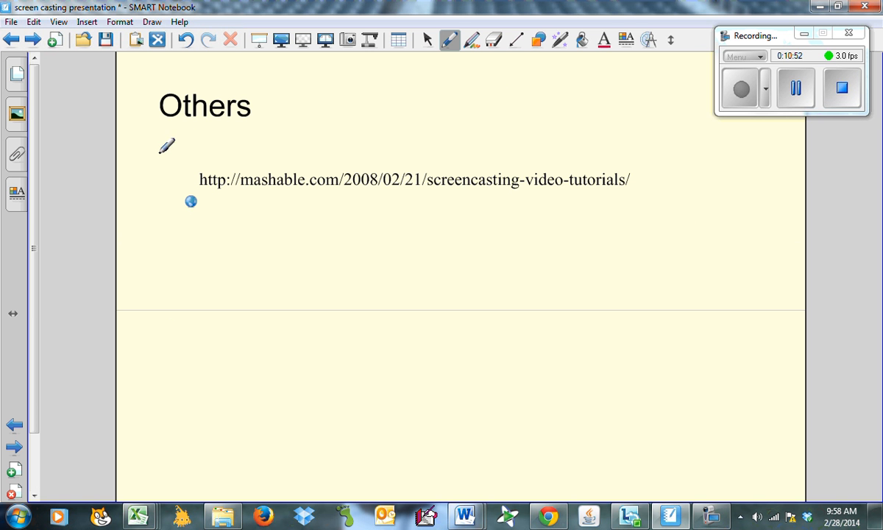
{"action": "left_click", "coordinate": [427, 40]}
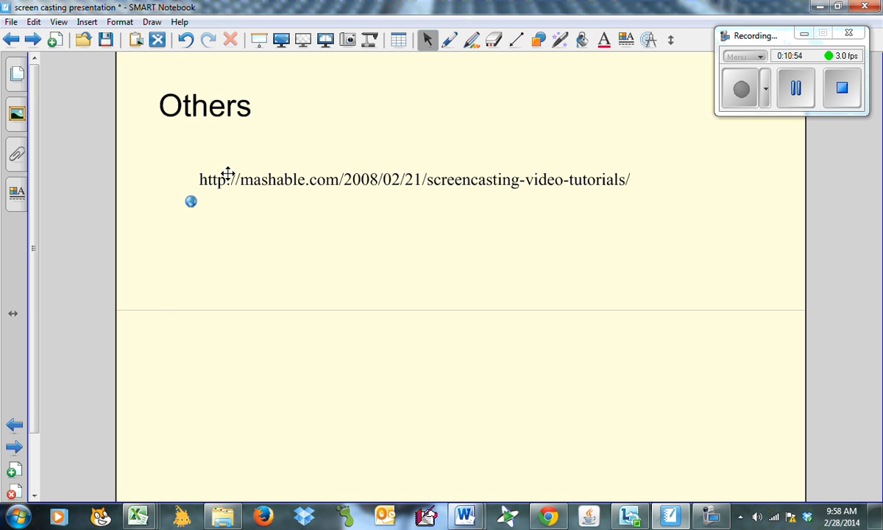
{"action": "mouse_move", "coordinate": [191, 207]}
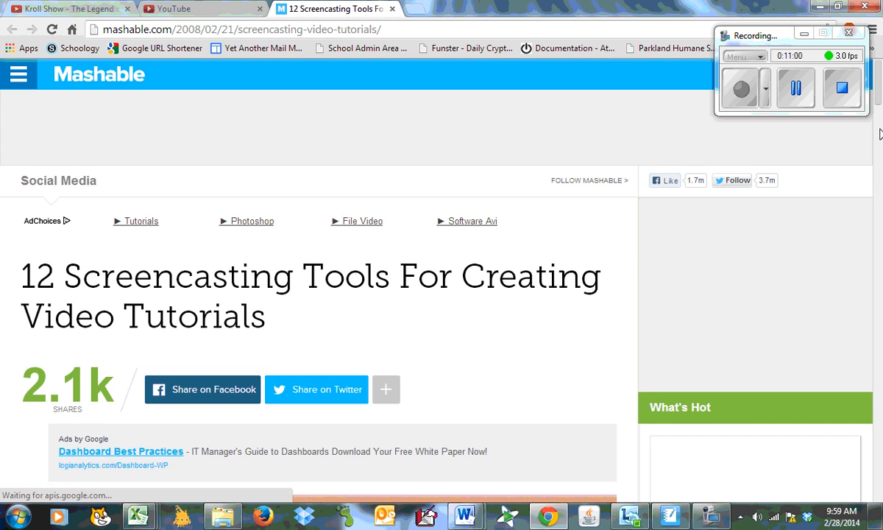
Browse the Mashable article past Wink, Captivate, HyperCam and iShowU, then return to Notebook.
{"action": "scroll", "scroll_direction": "down", "scroll_amount": 3}
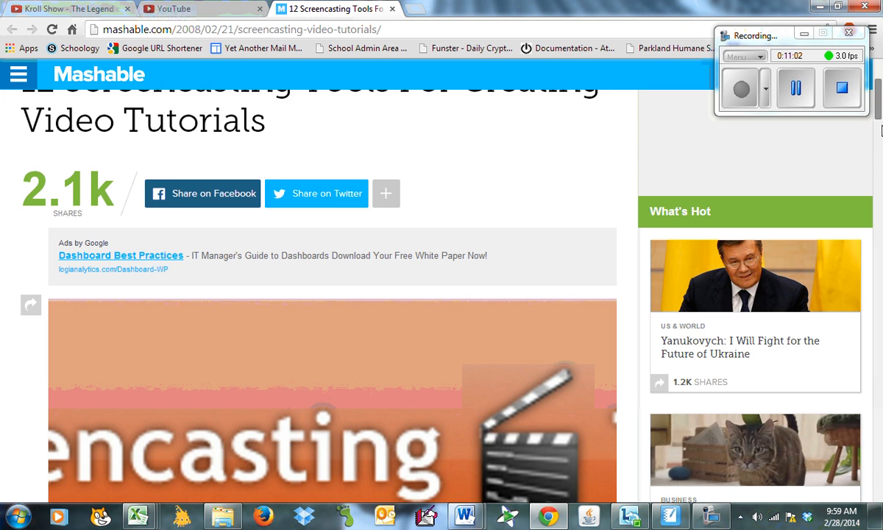
{"action": "scroll", "scroll_direction": "down", "scroll_amount": 3}
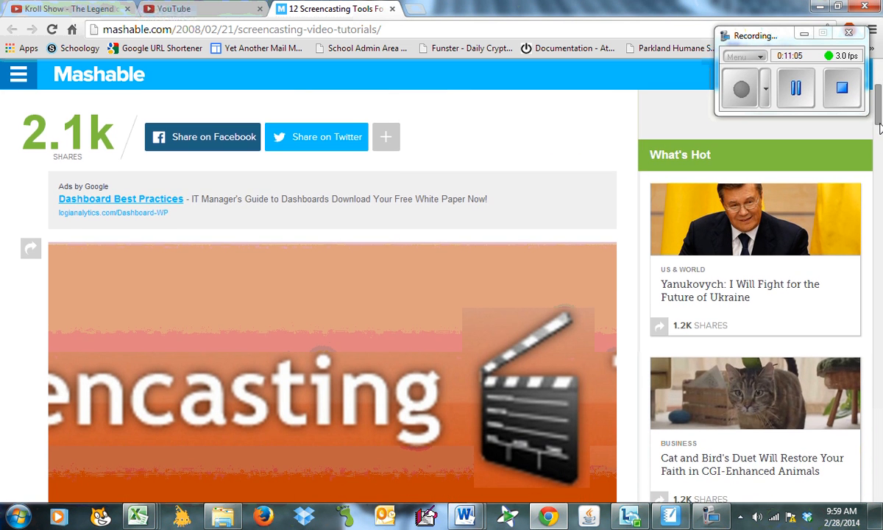
{"action": "scroll", "scroll_direction": "down", "scroll_amount": 3}
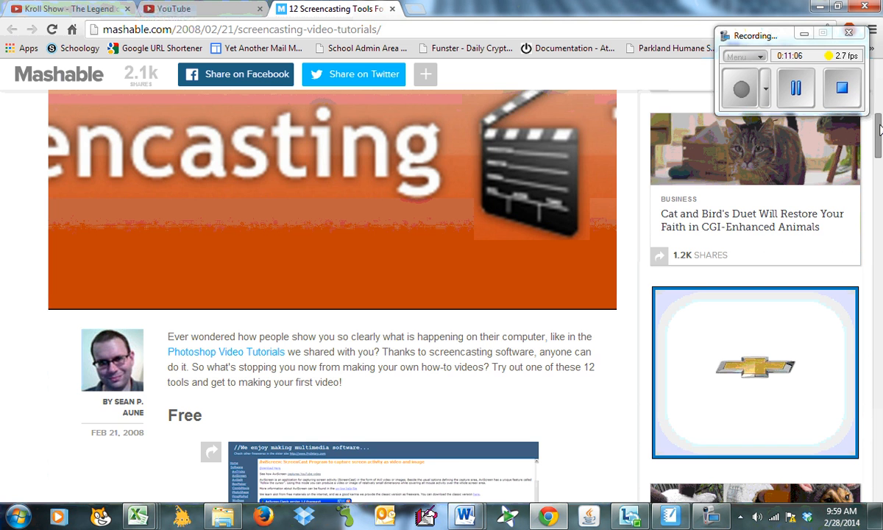
{"action": "scroll", "scroll_direction": "down", "scroll_amount": 3}
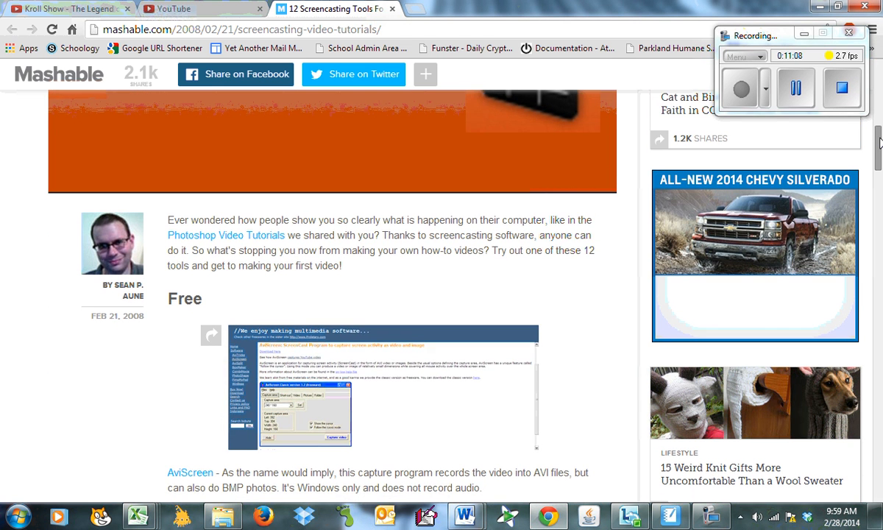
{"action": "scroll", "scroll_direction": "down", "scroll_amount": 3}
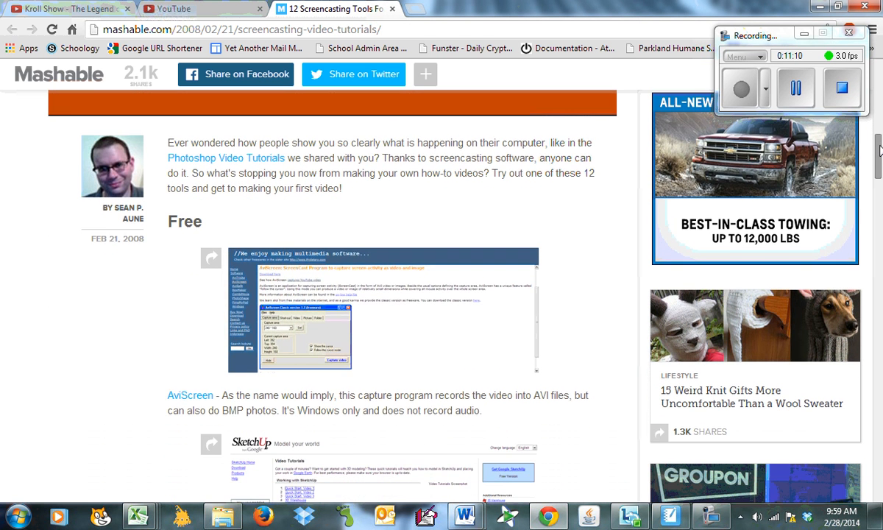
{"action": "scroll", "scroll_direction": "down", "scroll_amount": 3}
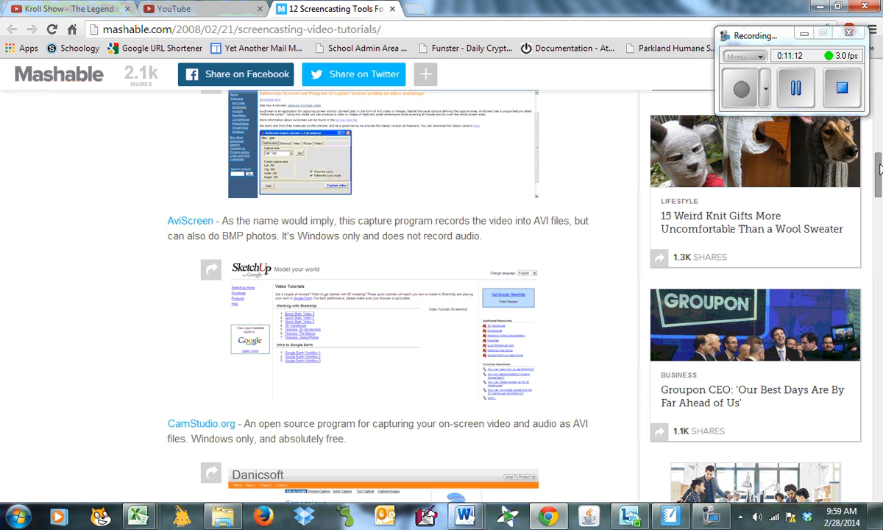
{"action": "scroll", "scroll_direction": "up", "scroll_amount": 3}
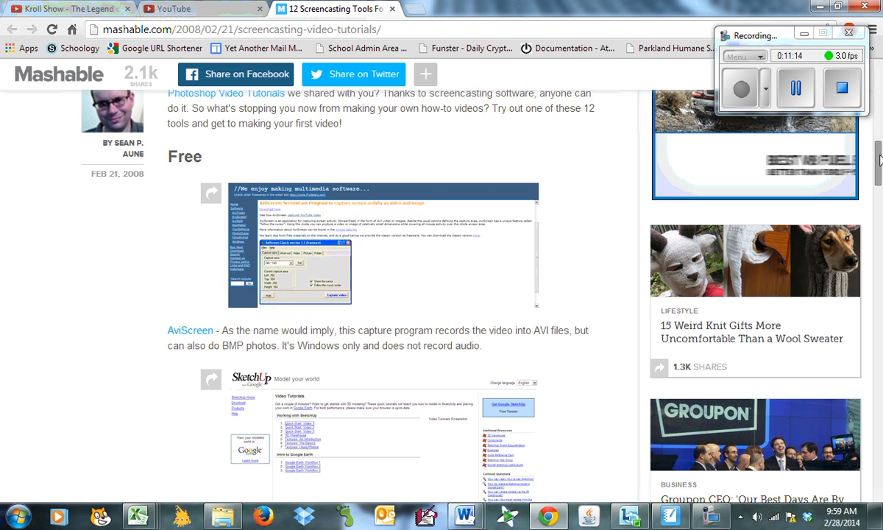
{"action": "scroll", "scroll_direction": "down", "scroll_amount": 3}
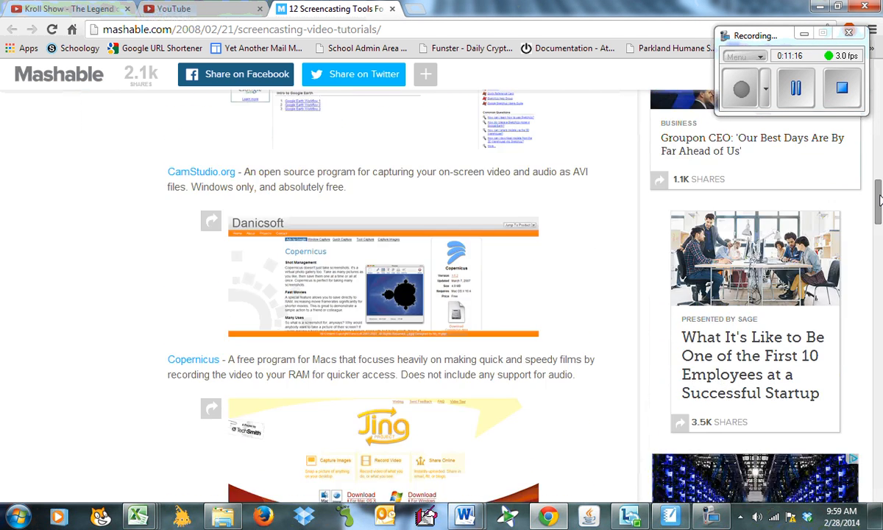
{"action": "scroll", "scroll_direction": "down", "scroll_amount": 3}
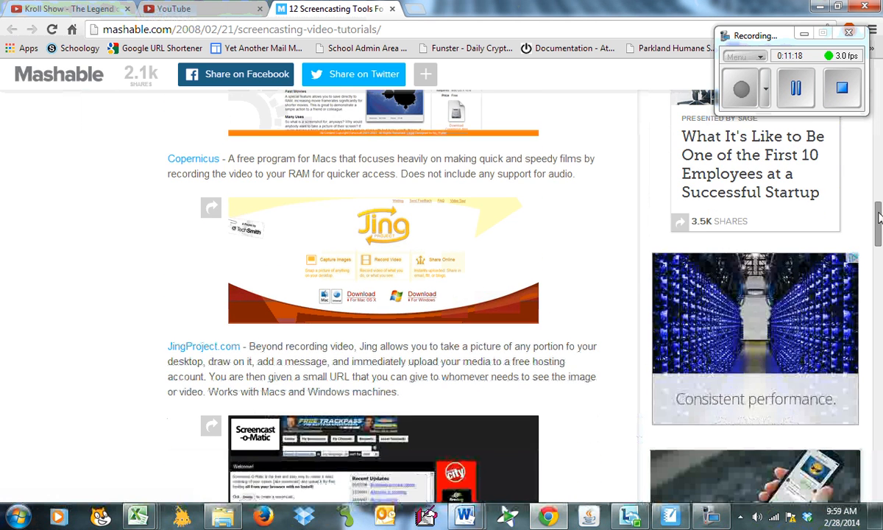
{"action": "scroll", "scroll_direction": "down", "scroll_amount": 3}
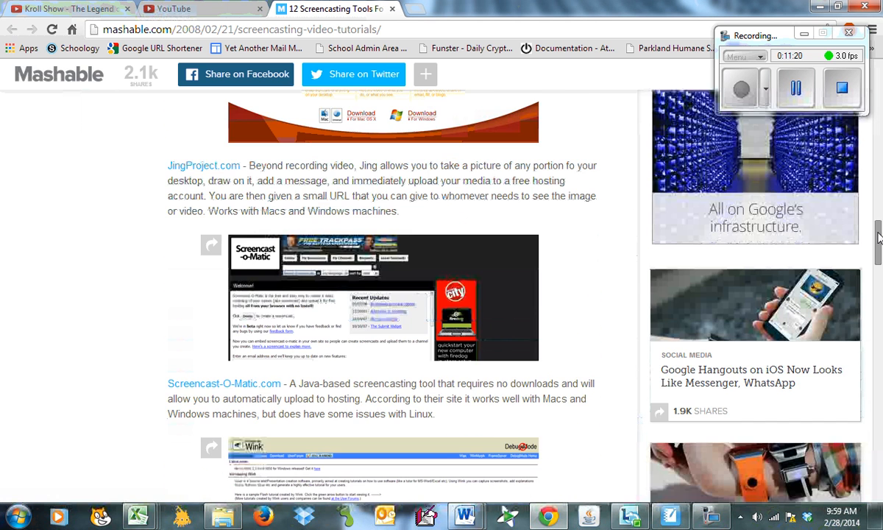
{"action": "scroll", "scroll_direction": "down", "scroll_amount": 3}
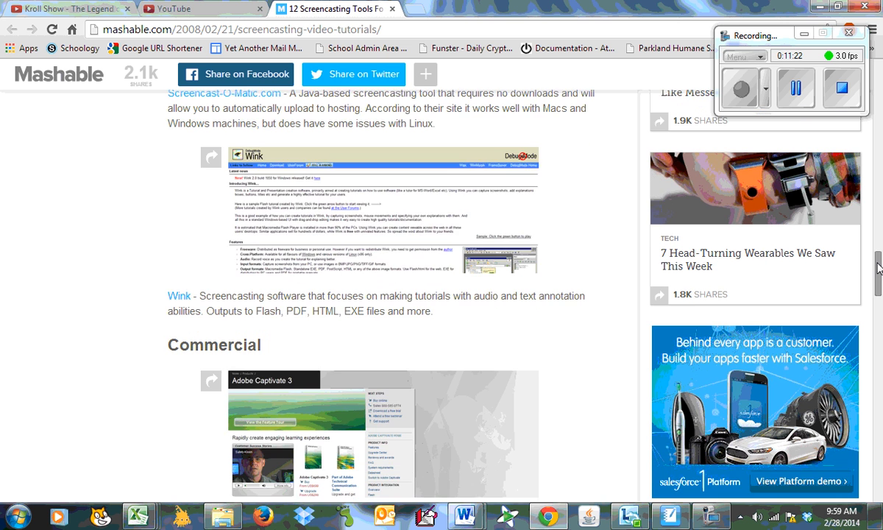
{"action": "scroll", "scroll_direction": "down", "scroll_amount": 3}
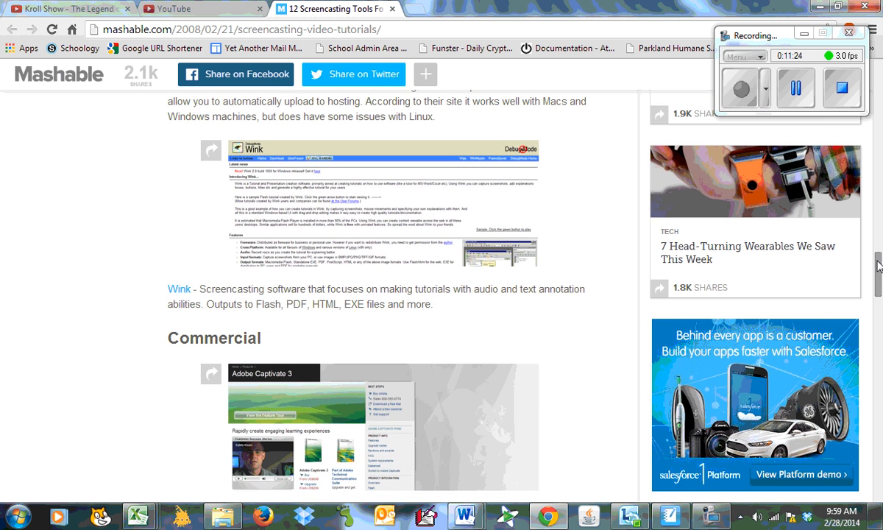
{"action": "scroll", "scroll_direction": "down", "scroll_amount": 3}
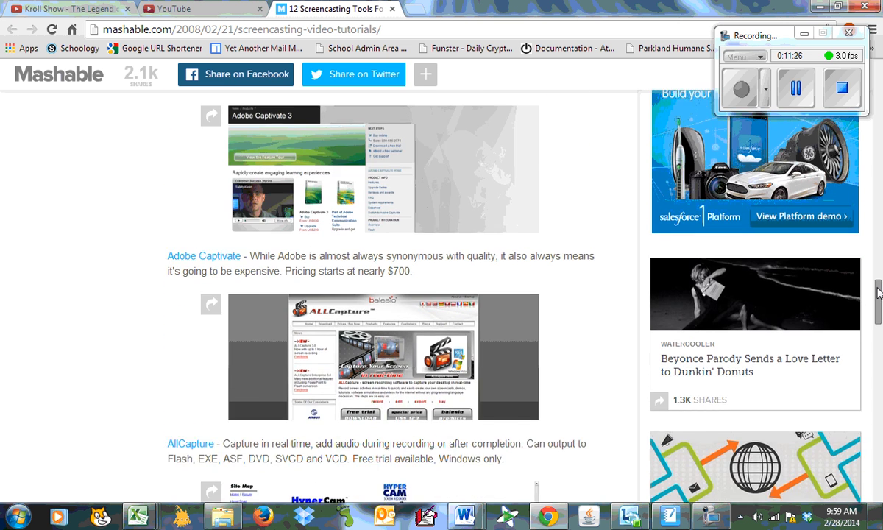
{"action": "scroll", "scroll_direction": "up", "scroll_amount": 3}
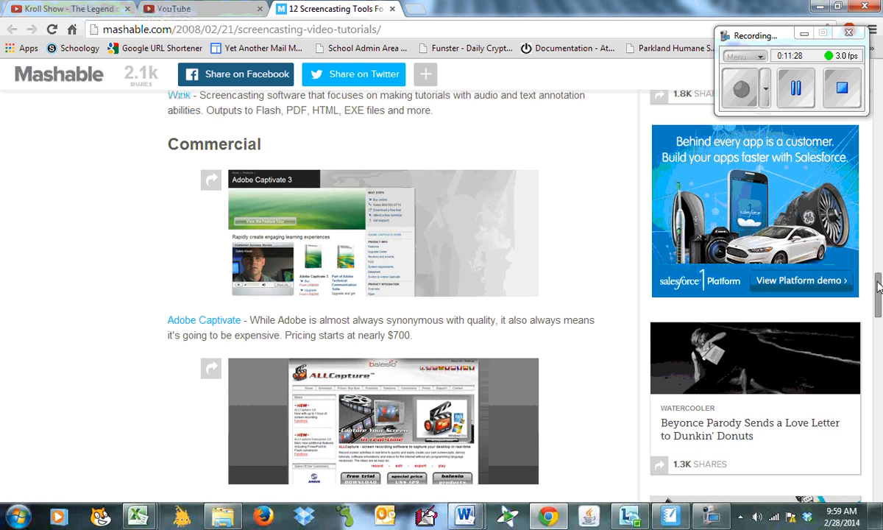
{"action": "scroll", "scroll_direction": "down", "scroll_amount": 3}
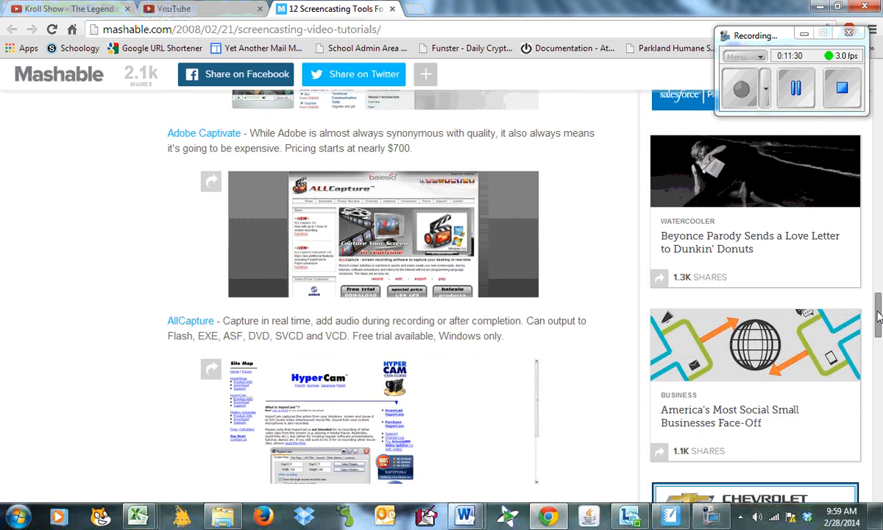
{"action": "scroll", "scroll_direction": "down", "scroll_amount": 3}
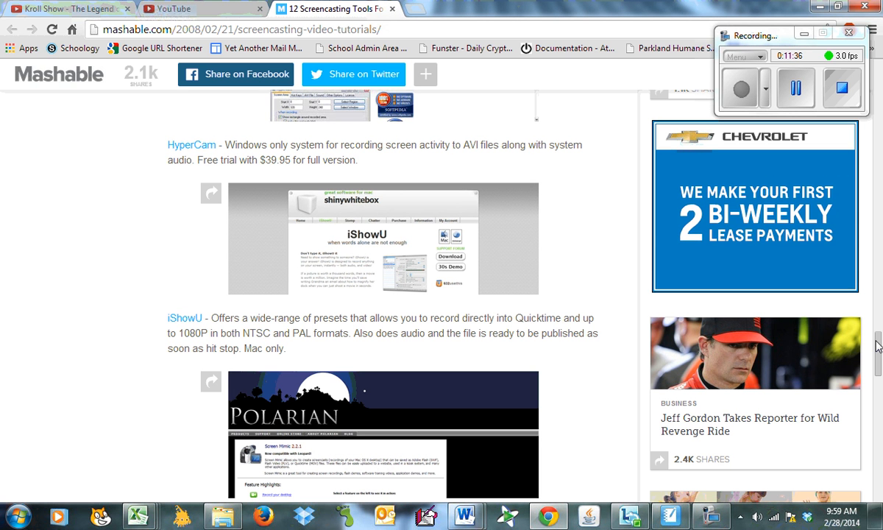
{"action": "left_click", "coordinate": [663, 514]}
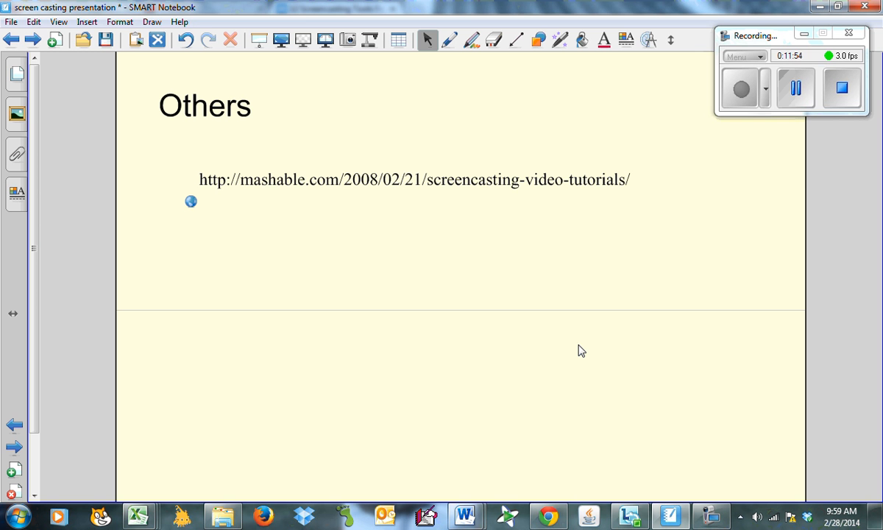
{"action": "mouse_move", "coordinate": [58, 81]}
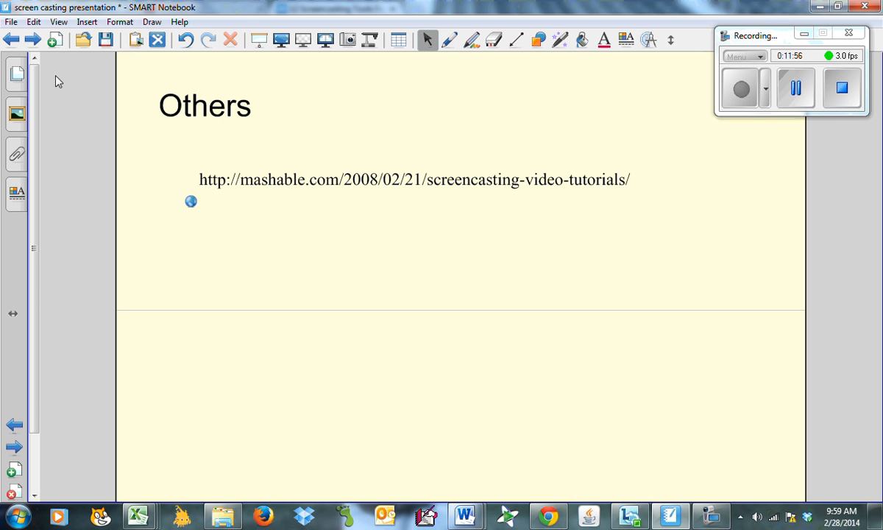
Advance to the Posting to You Tube slide about accounts and channels.
{"action": "left_click", "coordinate": [34, 40]}
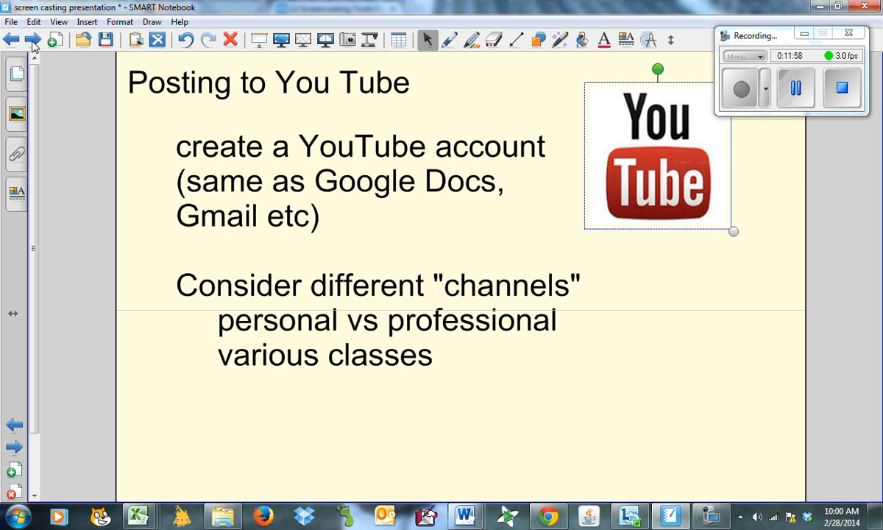
{"action": "mouse_move", "coordinate": [335, 425]}
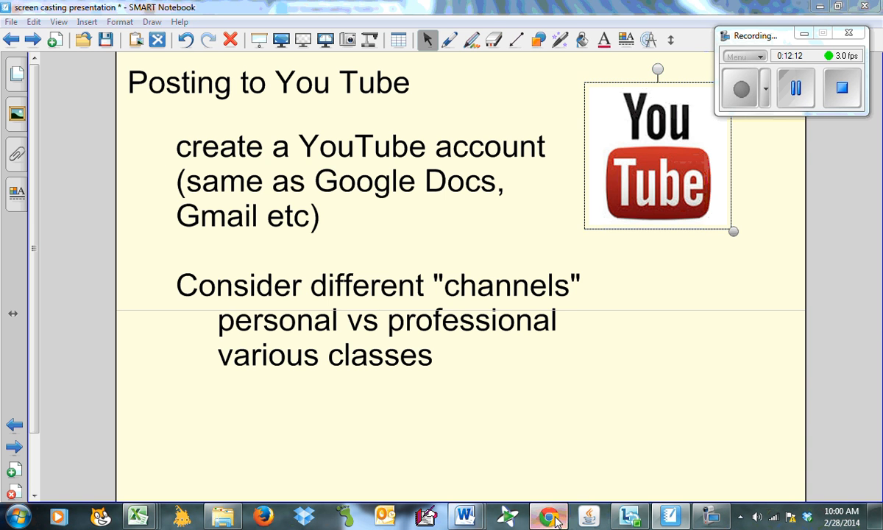
{"action": "left_click", "coordinate": [550, 511]}
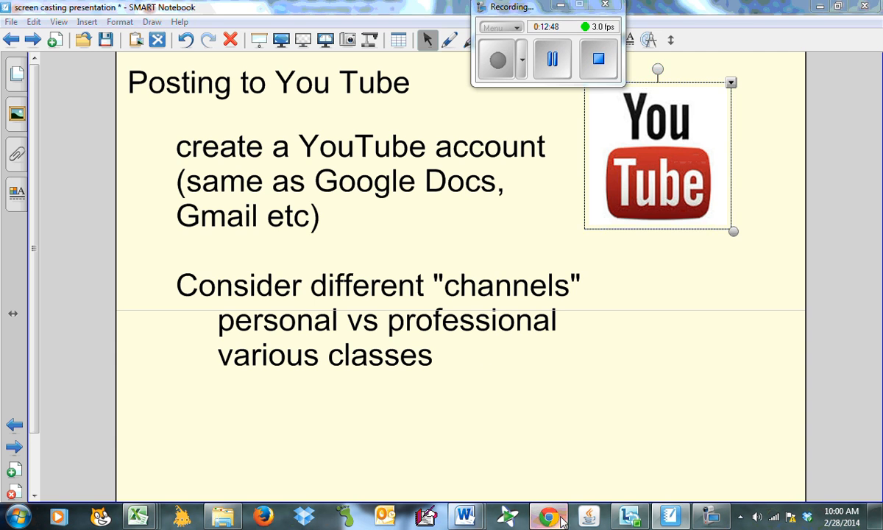
Switch YouTube to the personal account and back to the channel account.
{"action": "left_click", "coordinate": [548, 512]}
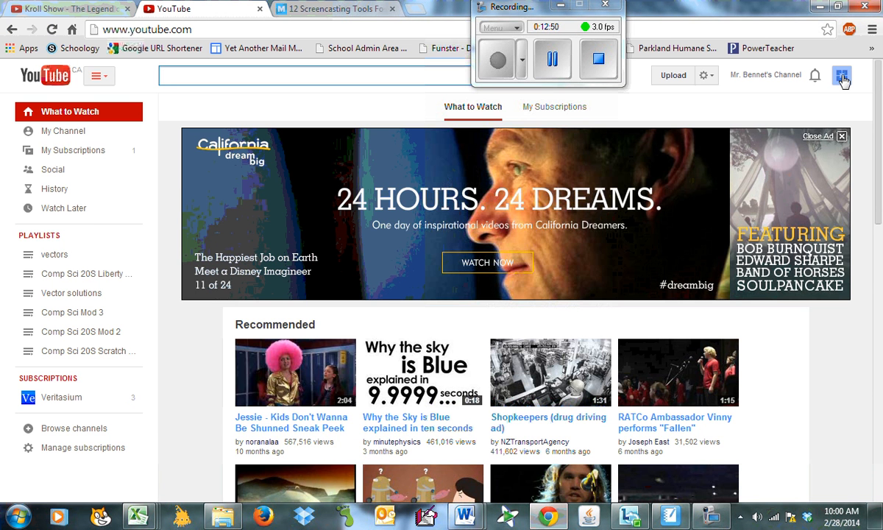
{"action": "left_click", "coordinate": [842, 75]}
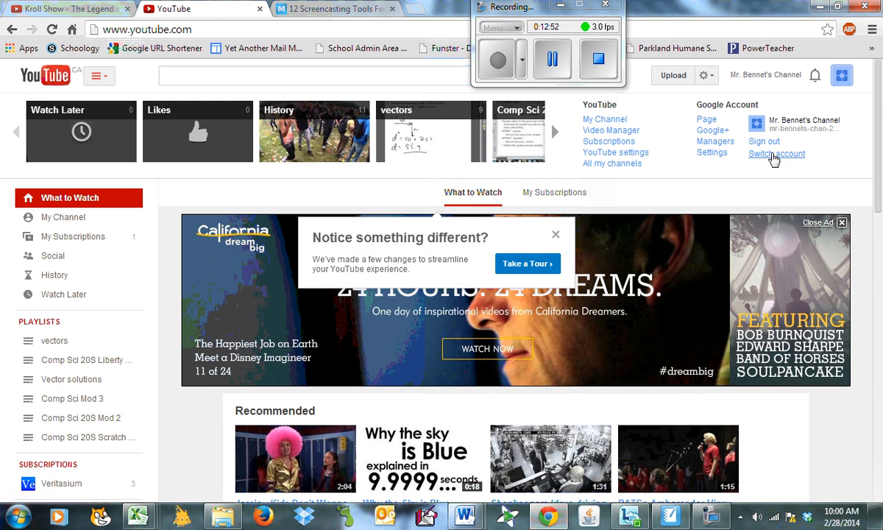
{"action": "left_click", "coordinate": [777, 154]}
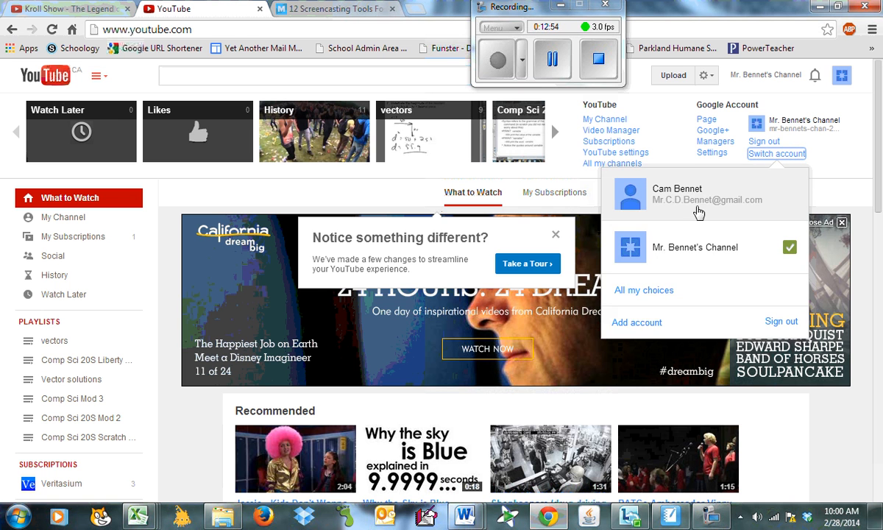
{"action": "left_click", "coordinate": [677, 194]}
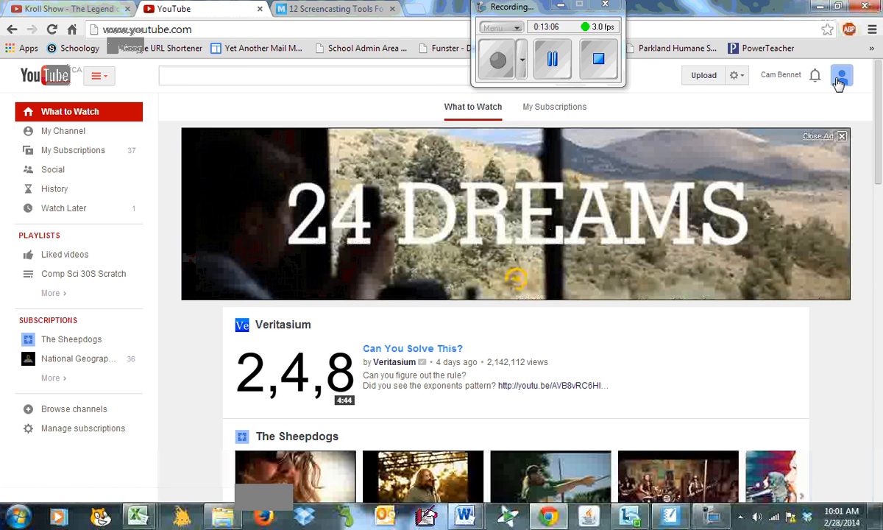
{"action": "left_click", "coordinate": [840, 74]}
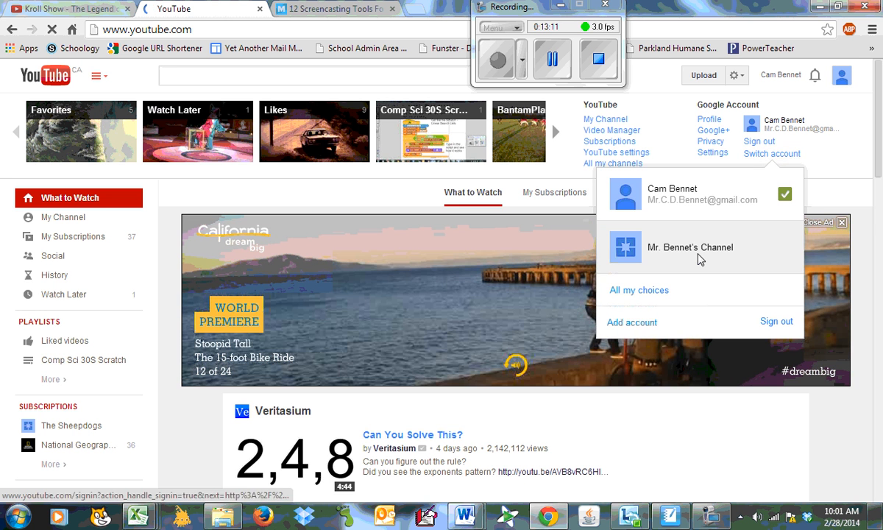
{"action": "left_click", "coordinate": [691, 246]}
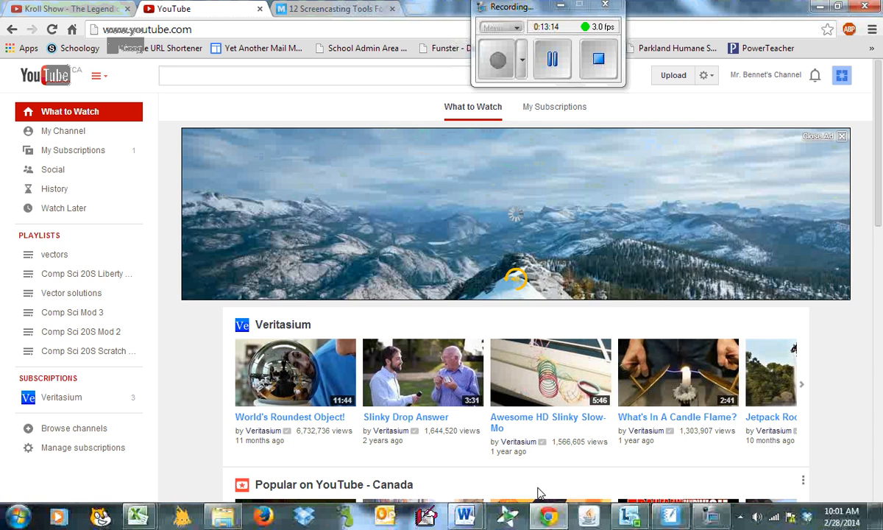
{"action": "left_click", "coordinate": [668, 515]}
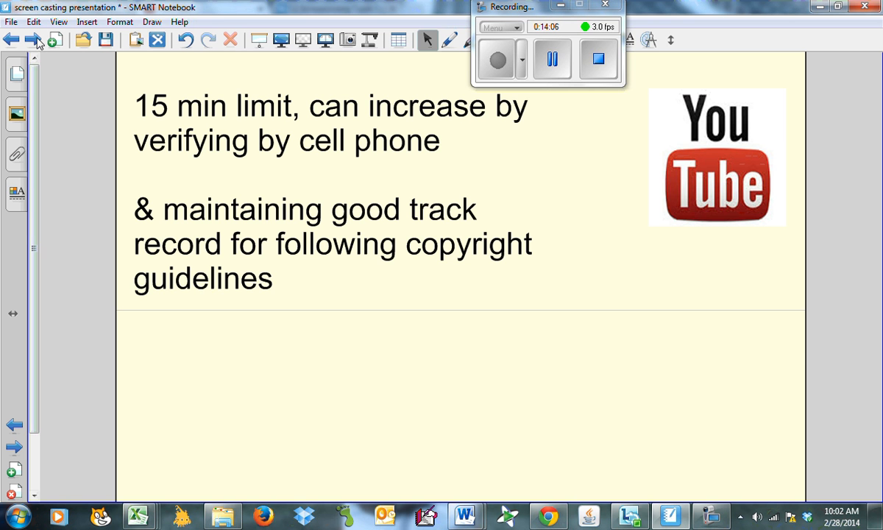
Advance past the 15-minute upload limit page toward the upload steps.
{"action": "left_click", "coordinate": [14, 445]}
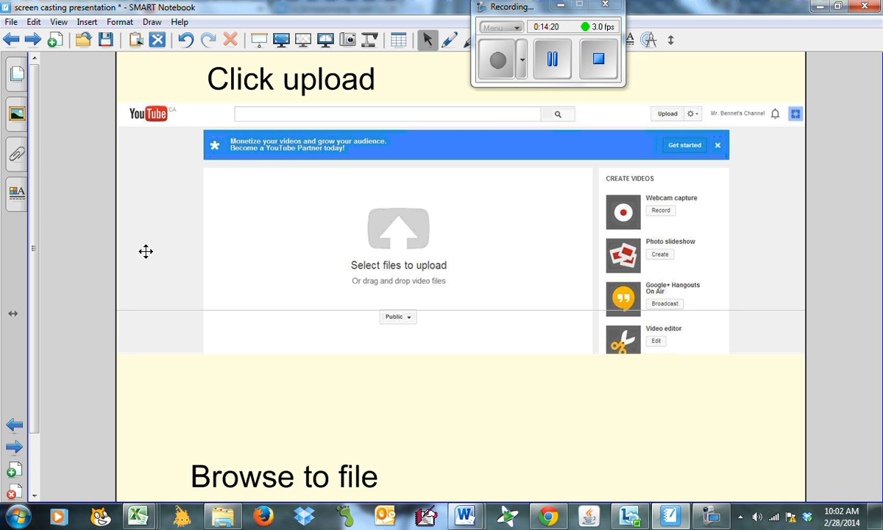
{"action": "mouse_move", "coordinate": [294, 141]}
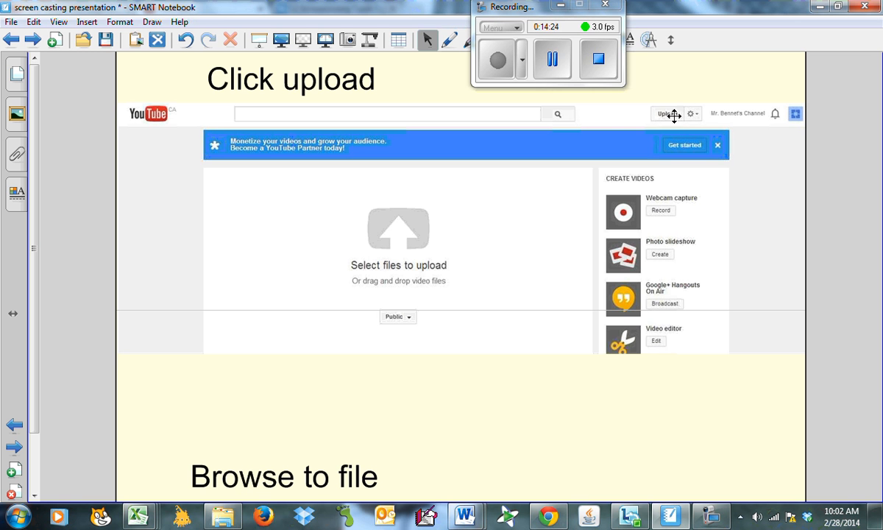
{"action": "mouse_move", "coordinate": [507, 218]}
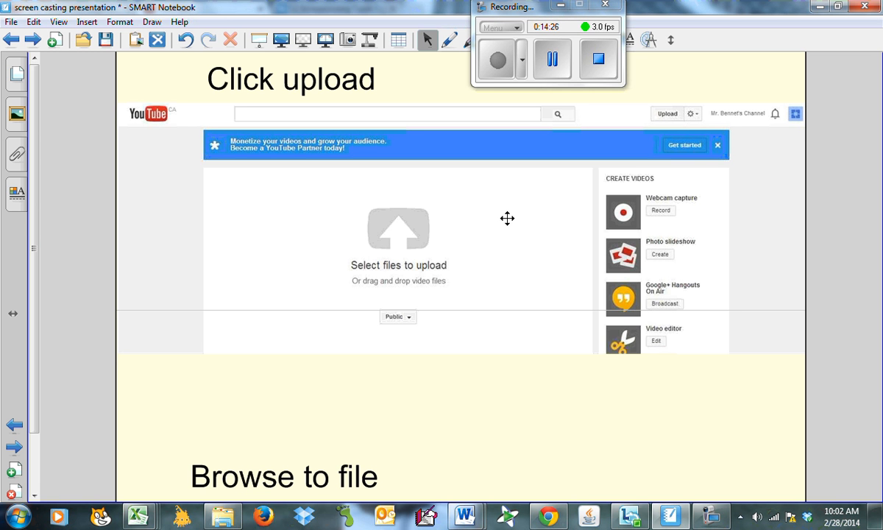
{"action": "mouse_move", "coordinate": [409, 246]}
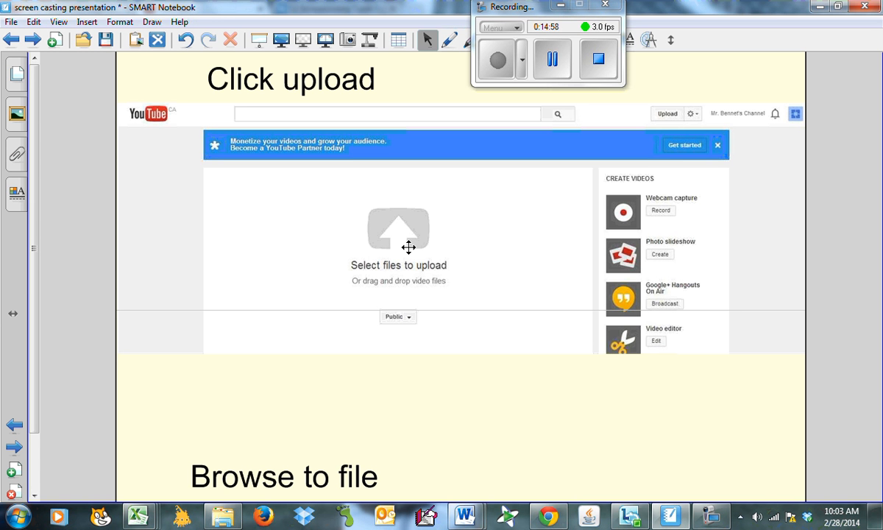
{"action": "mouse_move", "coordinate": [173, 164]}
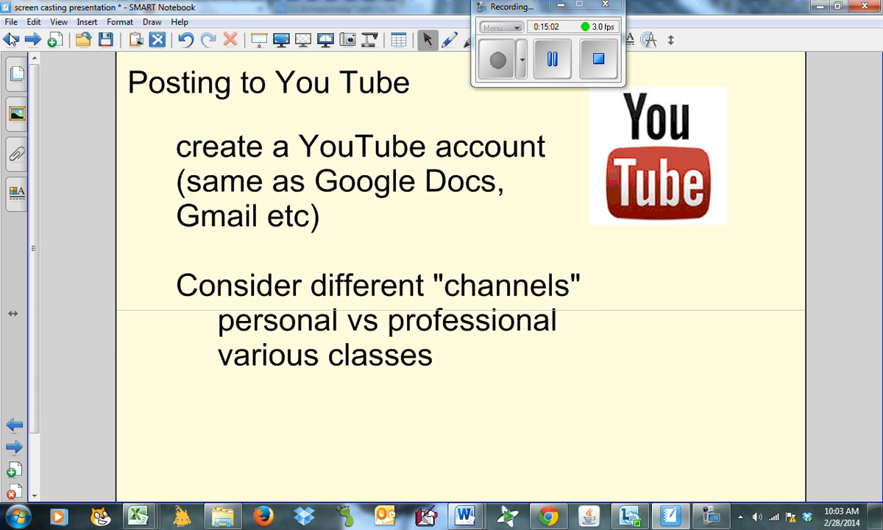
{"action": "mouse_move", "coordinate": [493, 318]}
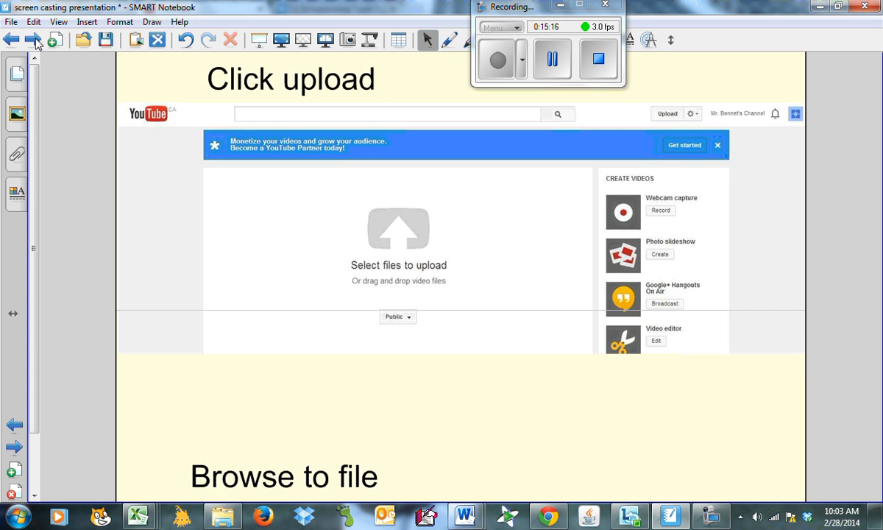
{"action": "mouse_move", "coordinate": [486, 269]}
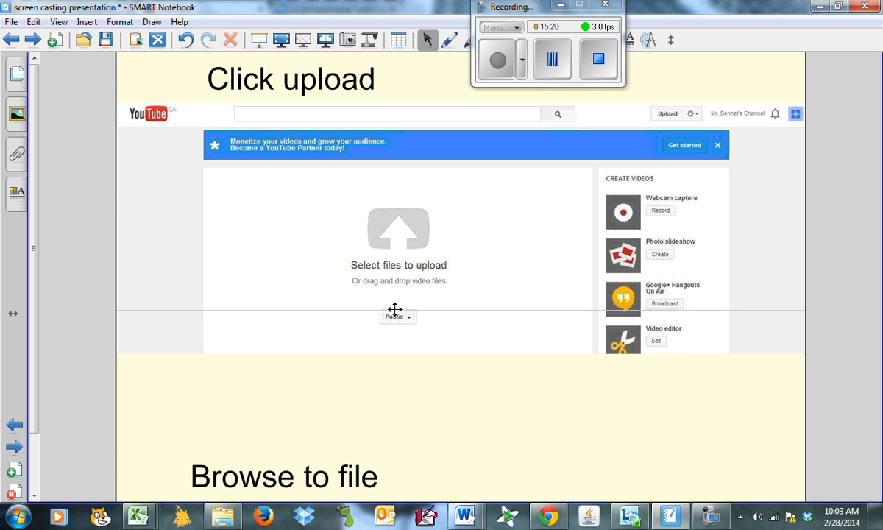
{"action": "mouse_move", "coordinate": [415, 305]}
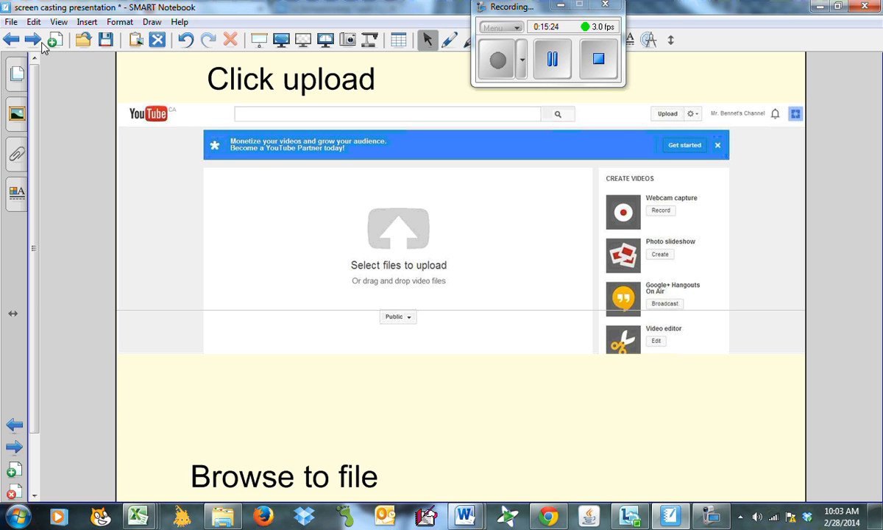
Scroll forward from the upload steps slide to the 'Click on link' slide.
{"action": "scroll", "scroll_direction": "down", "scroll_amount": 3}
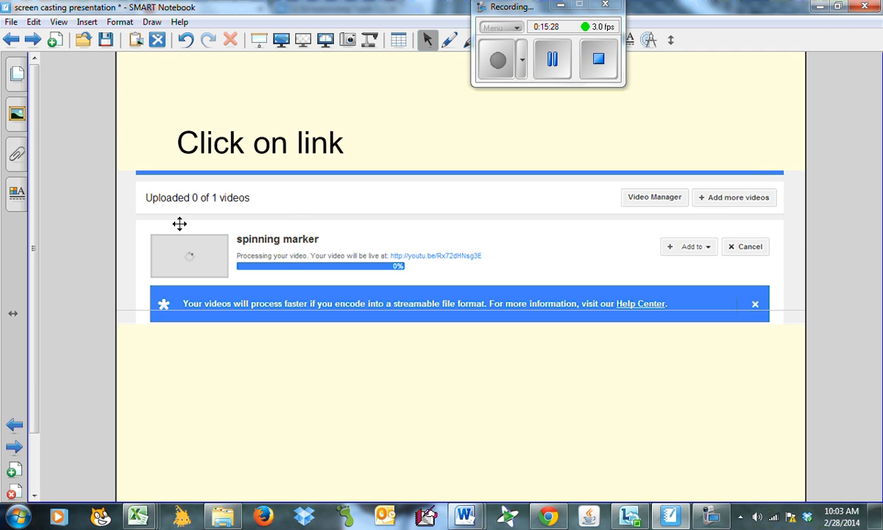
{"action": "mouse_move", "coordinate": [298, 262]}
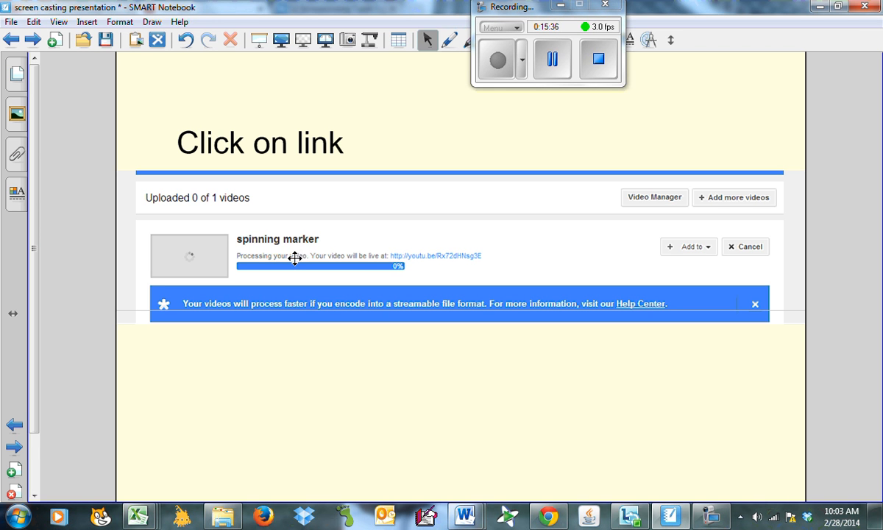
{"action": "mouse_move", "coordinate": [317, 283]}
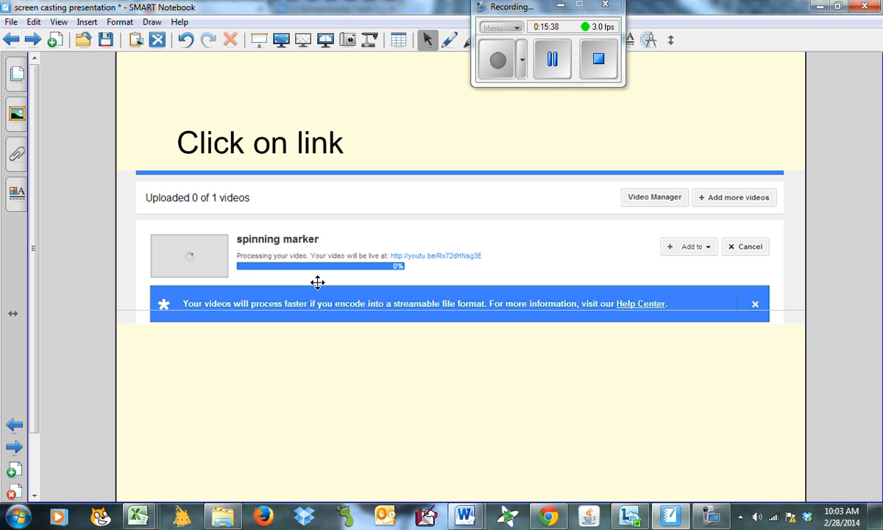
{"action": "mouse_move", "coordinate": [290, 264]}
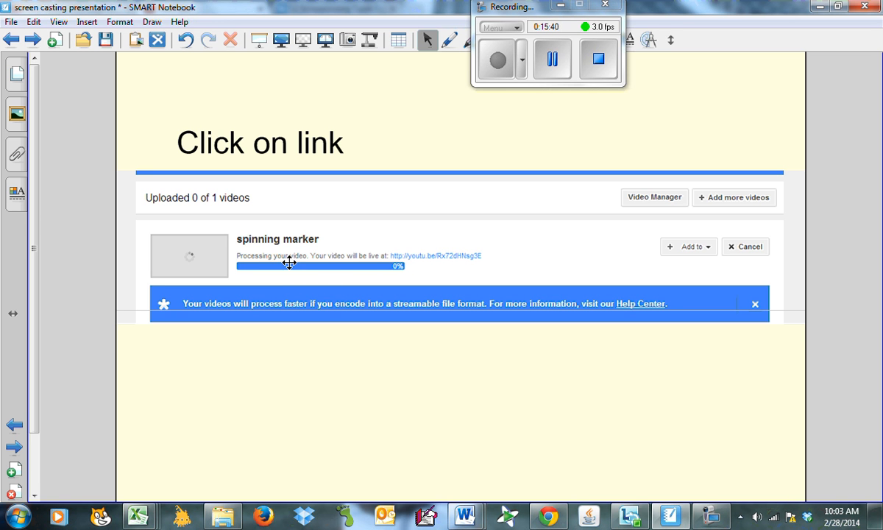
{"action": "mouse_move", "coordinate": [461, 265]}
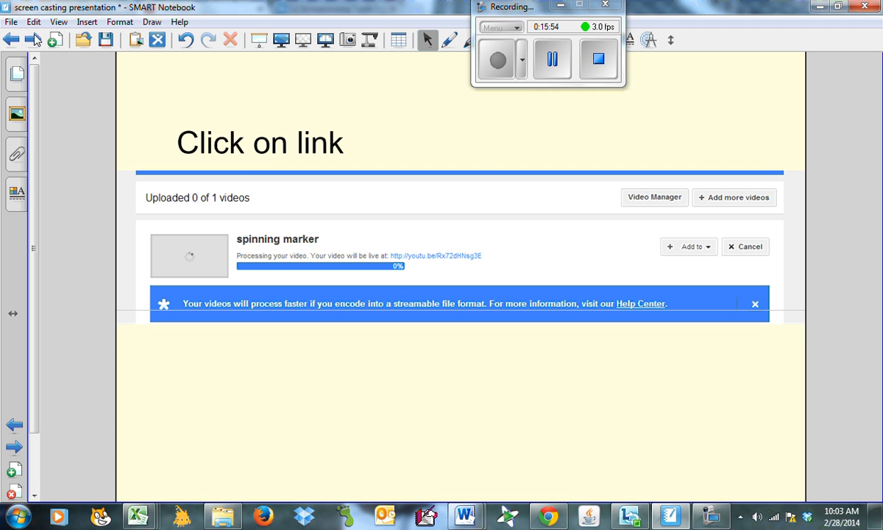
{"action": "mouse_move", "coordinate": [398, 245]}
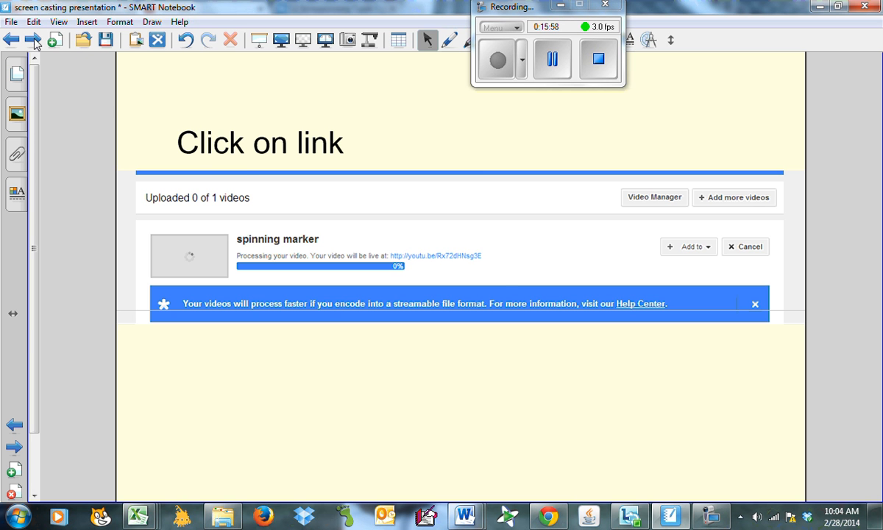
Advance to the next slide and scroll down to the 'Select share - use link or embed code' note.
{"action": "left_click", "coordinate": [436, 256]}
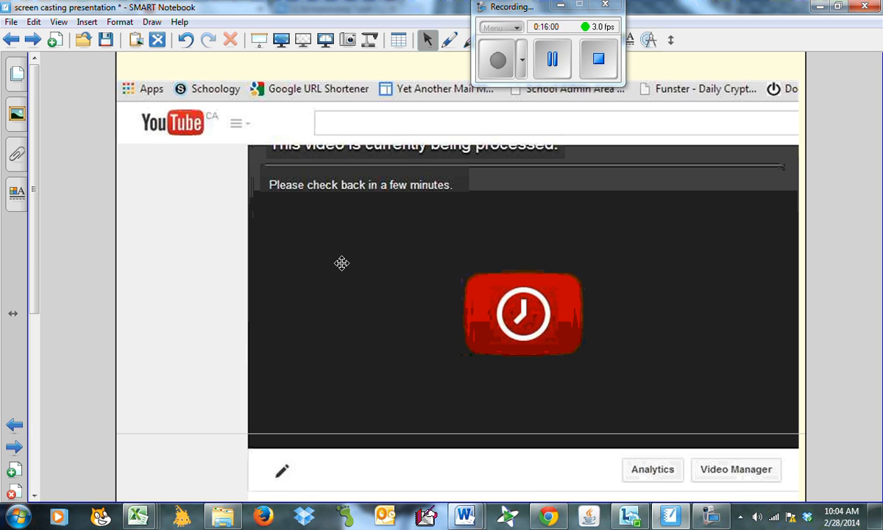
{"action": "mouse_move", "coordinate": [480, 163]}
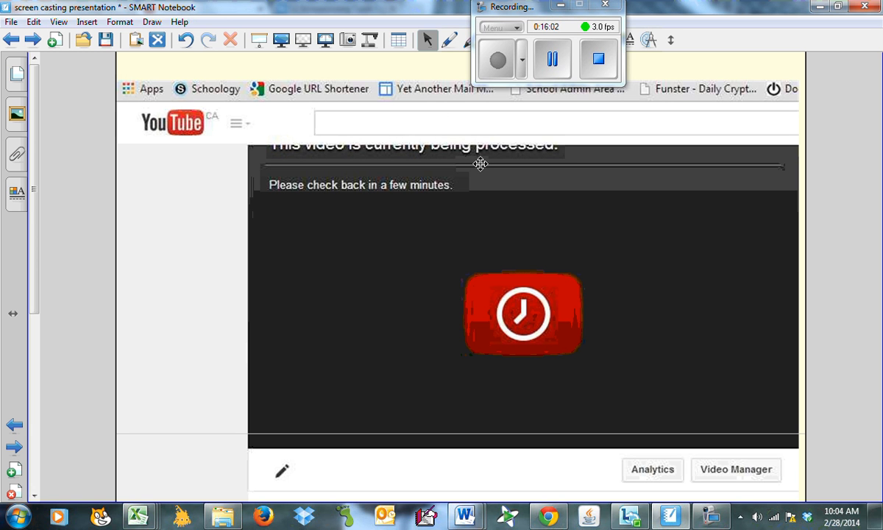
{"action": "mouse_move", "coordinate": [419, 195]}
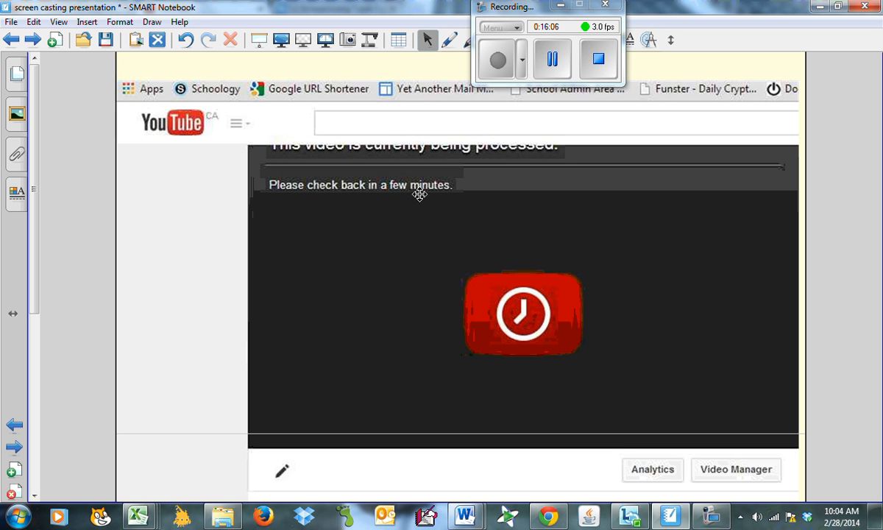
{"action": "mouse_move", "coordinate": [37, 302]}
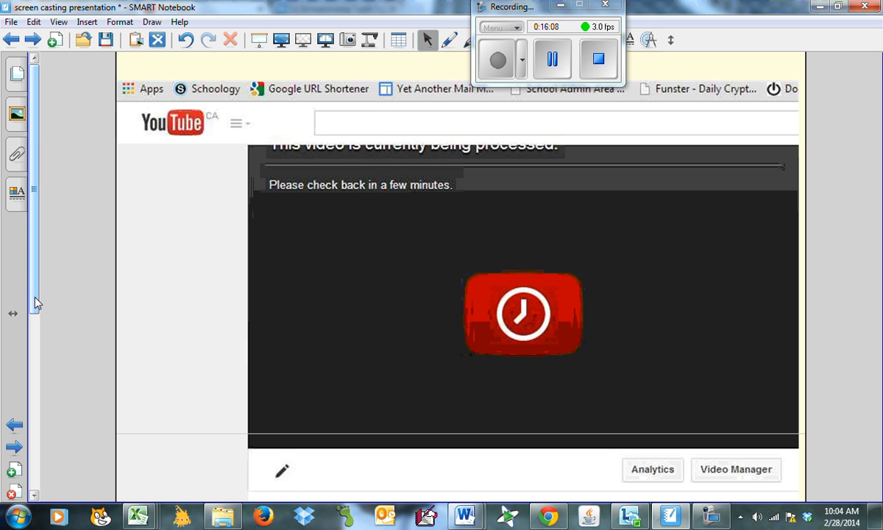
{"action": "scroll", "scroll_direction": "down", "scroll_amount": 3}
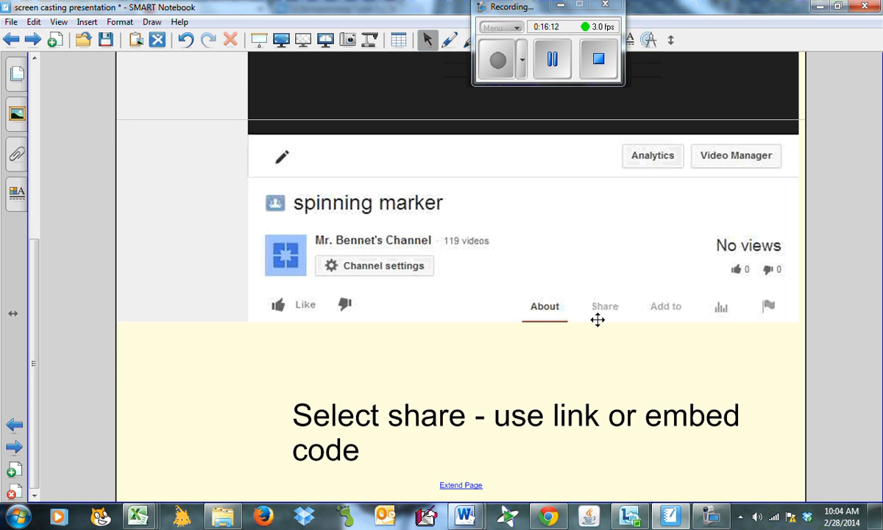
{"action": "mouse_move", "coordinate": [449, 422]}
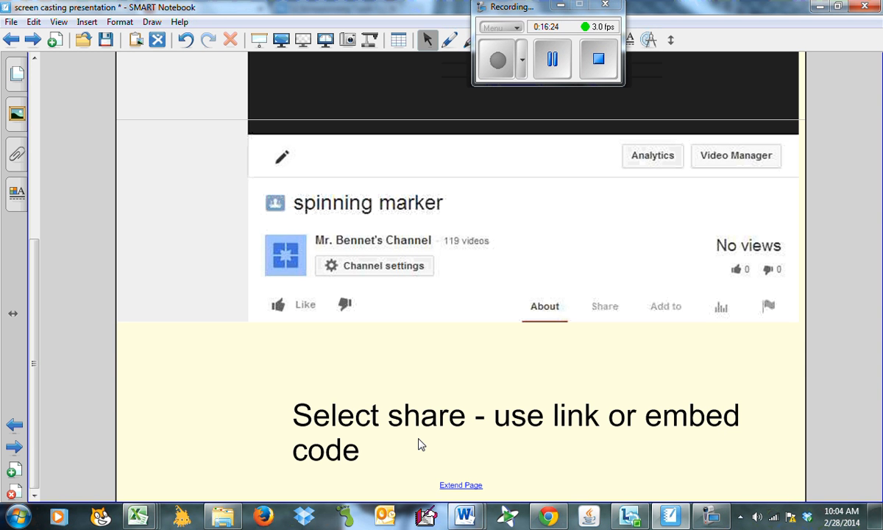
{"action": "mouse_move", "coordinate": [43, 331]}
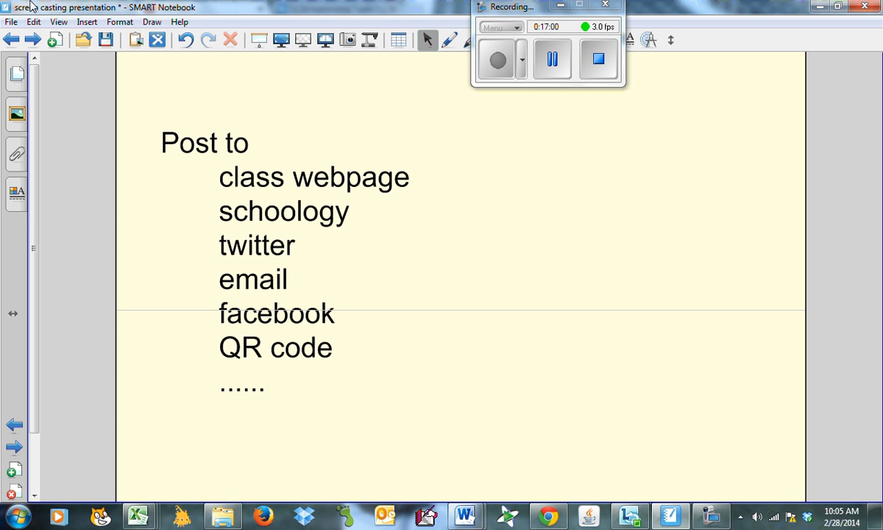
Advance past the 'Post to' slide to the 'Consider a playlist' slide.
{"action": "left_click", "coordinate": [34, 39]}
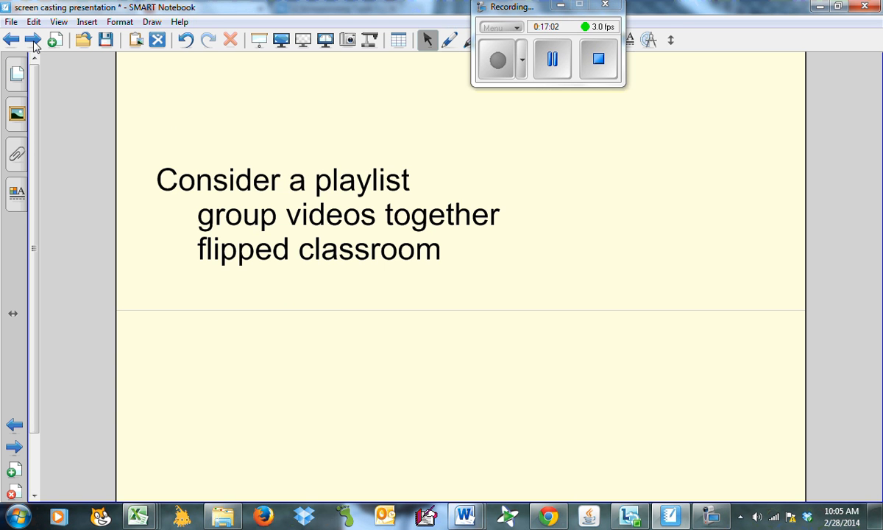